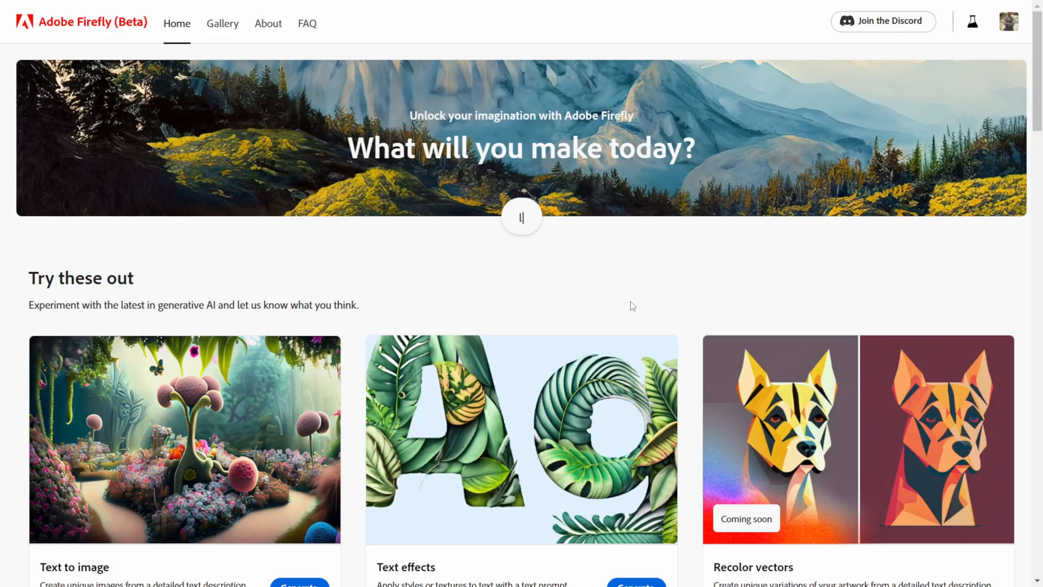
- Browse the Firefly home page, with 'layered paper galaxy' entered in its prompt bar
{"action": "type", "text": "layered paper galaxy"}
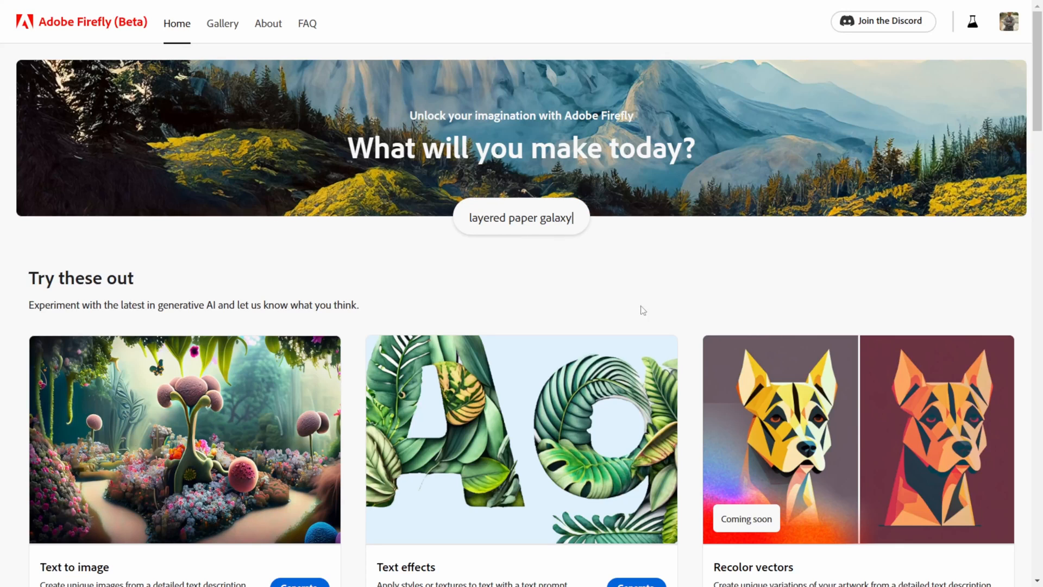
{"action": "scroll", "scroll_direction": "down", "scroll_amount": 3}
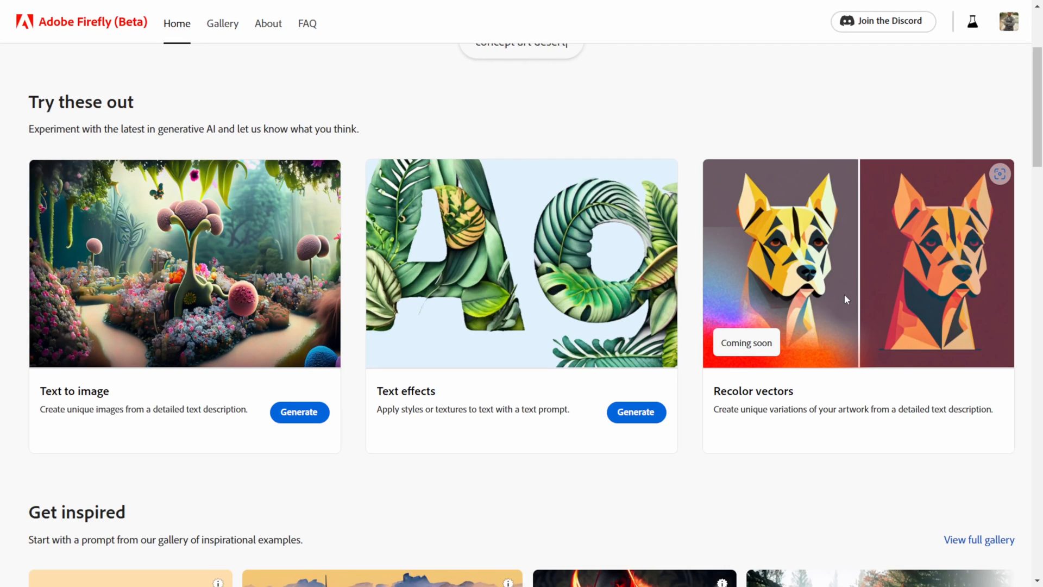
{"action": "scroll", "scroll_direction": "down", "scroll_amount": 3}
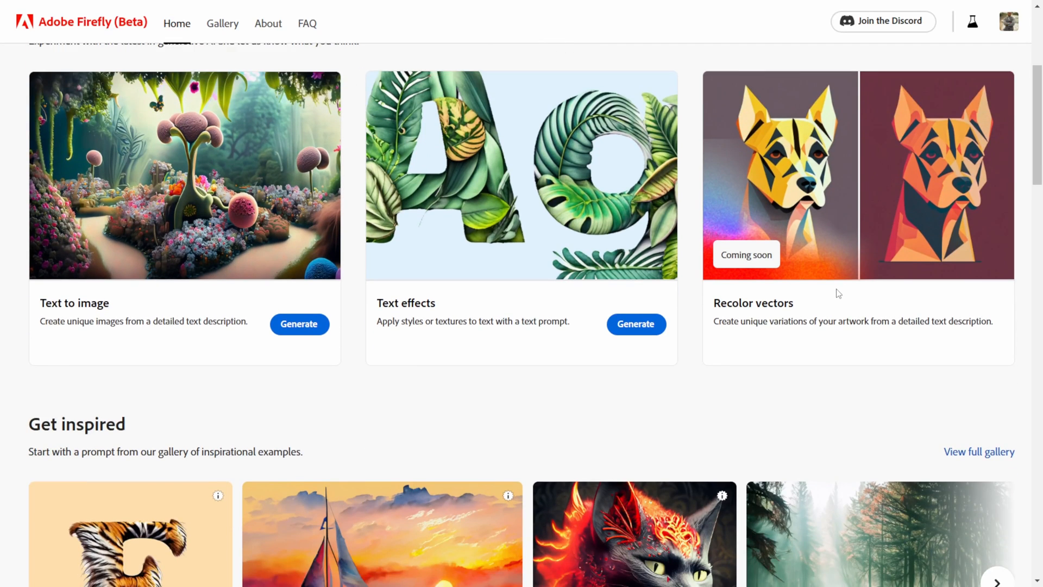
{"action": "scroll", "scroll_direction": "down", "scroll_amount": 3}
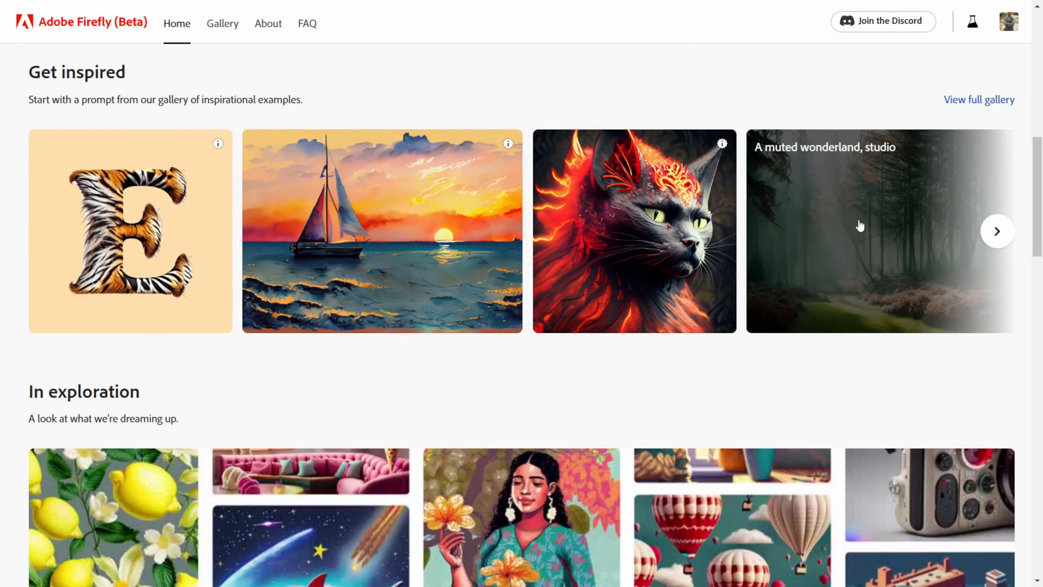
{"action": "scroll", "scroll_direction": "down", "scroll_amount": 3}
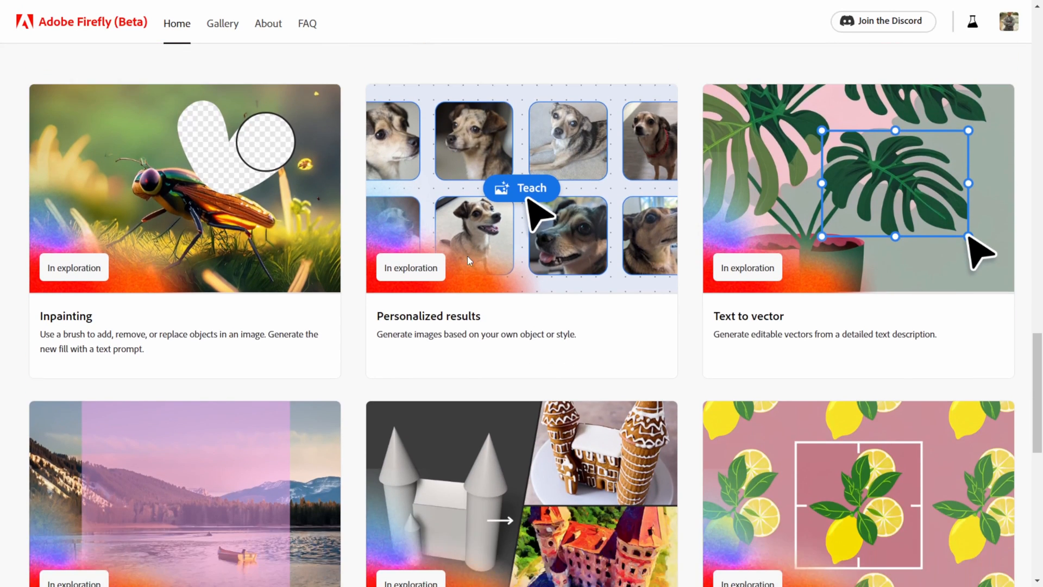
{"action": "scroll", "scroll_direction": "down", "scroll_amount": 3}
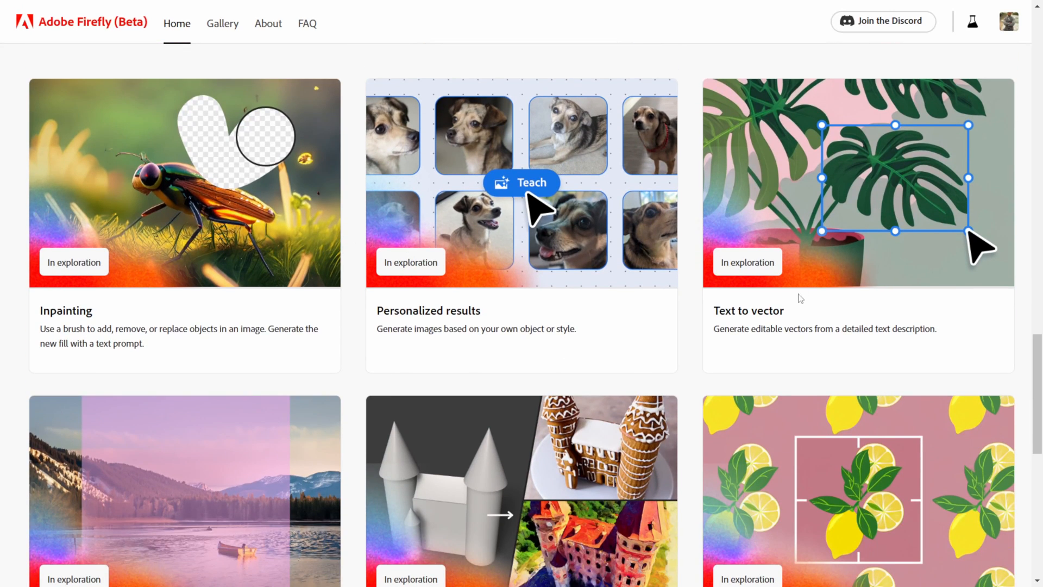
{"action": "scroll", "scroll_direction": "down", "scroll_amount": 3}
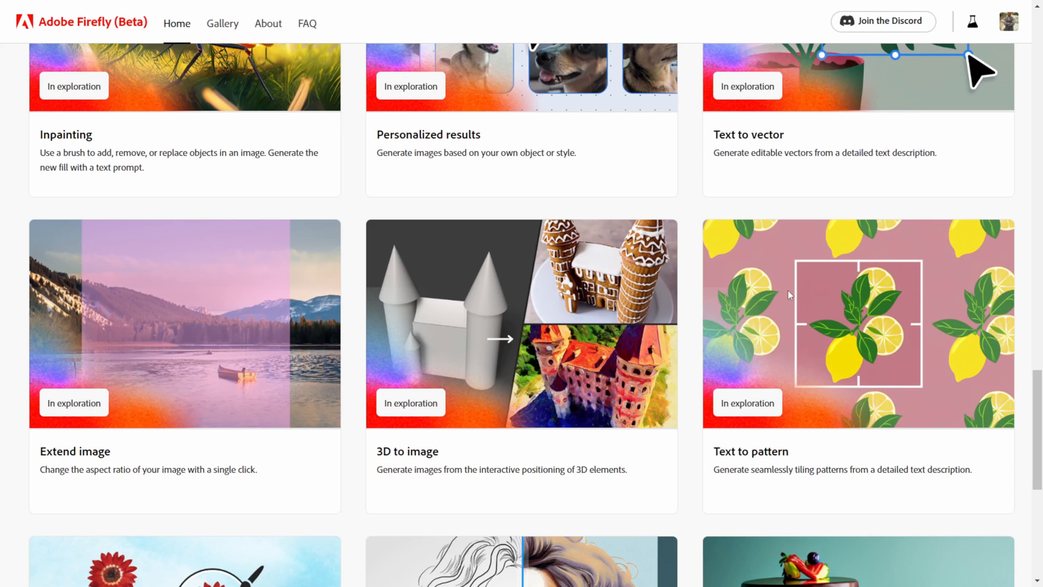
{"action": "scroll", "scroll_direction": "down", "scroll_amount": 3}
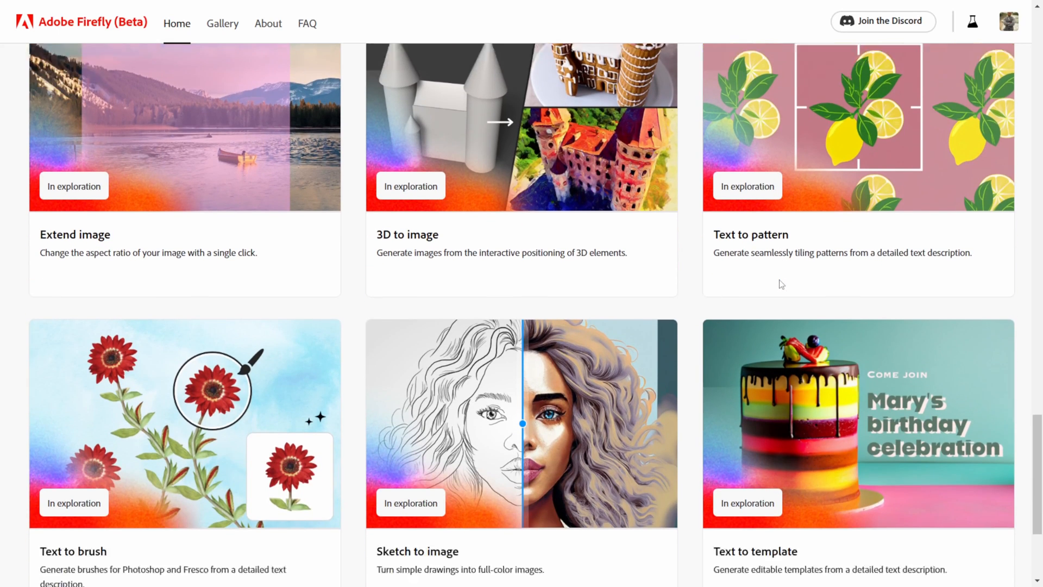
{"action": "scroll", "scroll_direction": "down", "scroll_amount": 3}
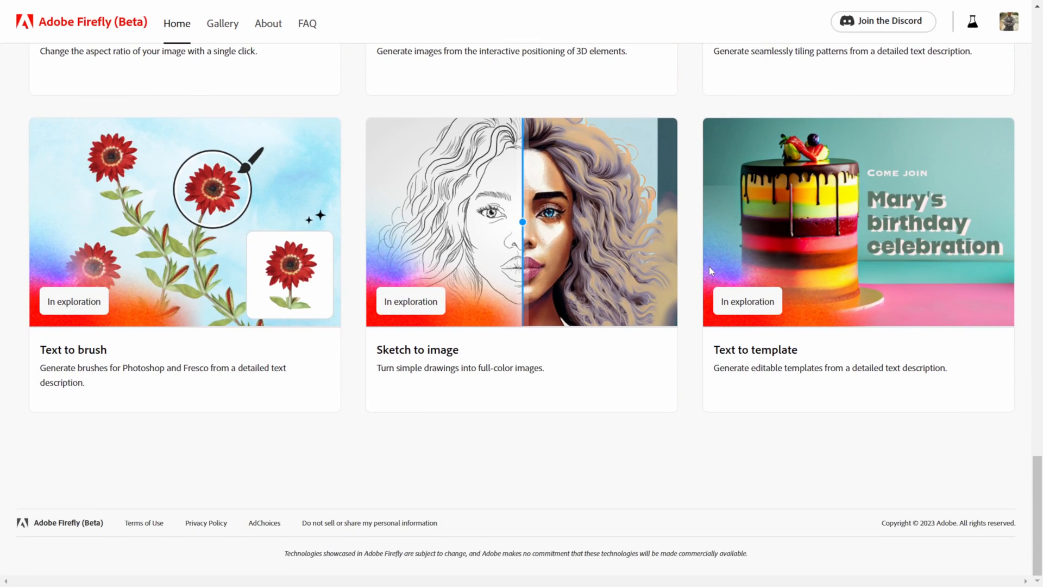
{"action": "scroll", "scroll_direction": "up", "scroll_amount": 3}
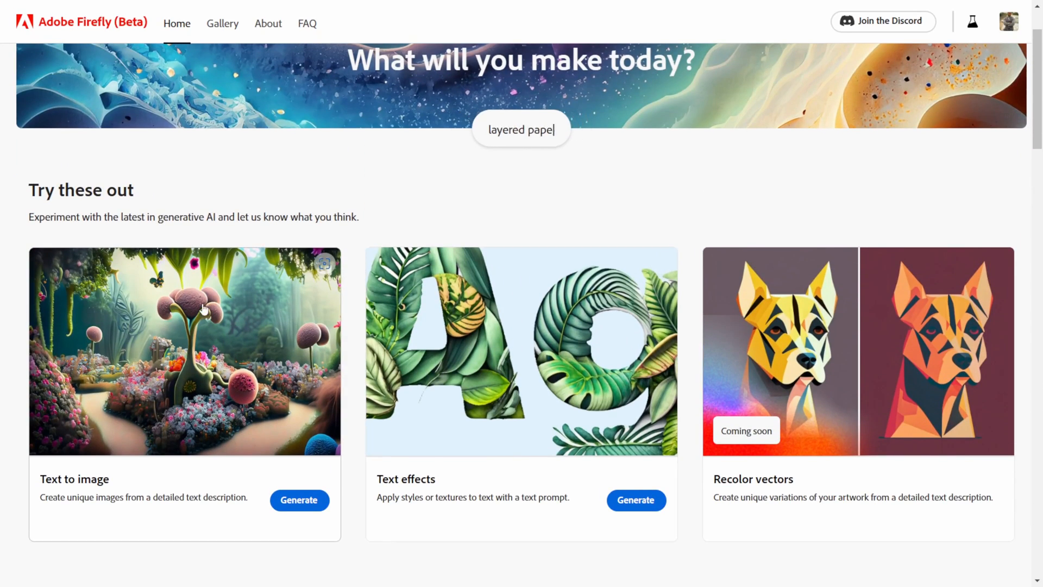
- Enter the Text to image generator and scroll through its gallery of example prompts
{"action": "left_click", "coordinate": [299, 500]}
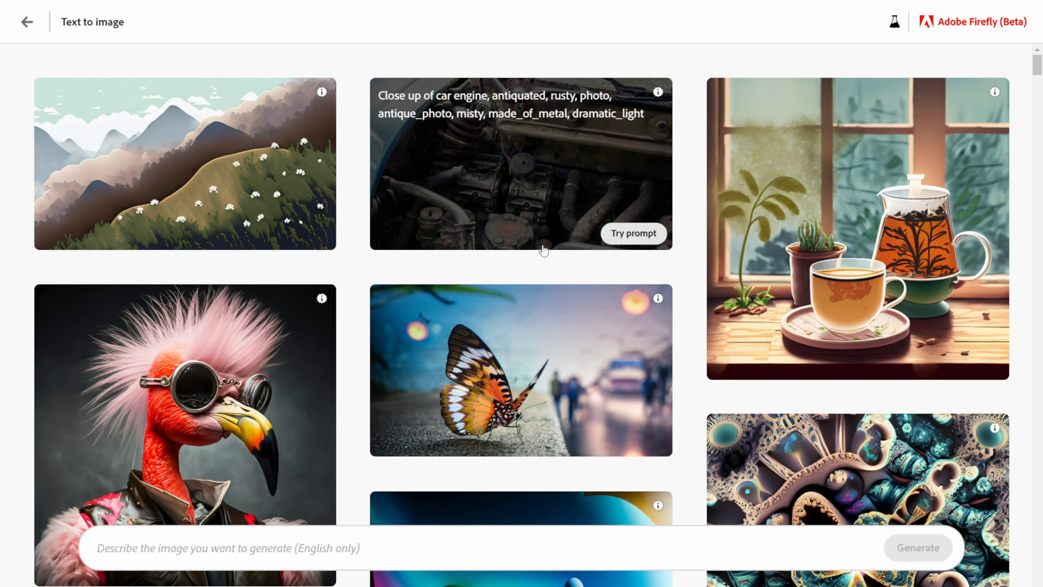
{"action": "scroll", "scroll_direction": "down", "scroll_amount": 3}
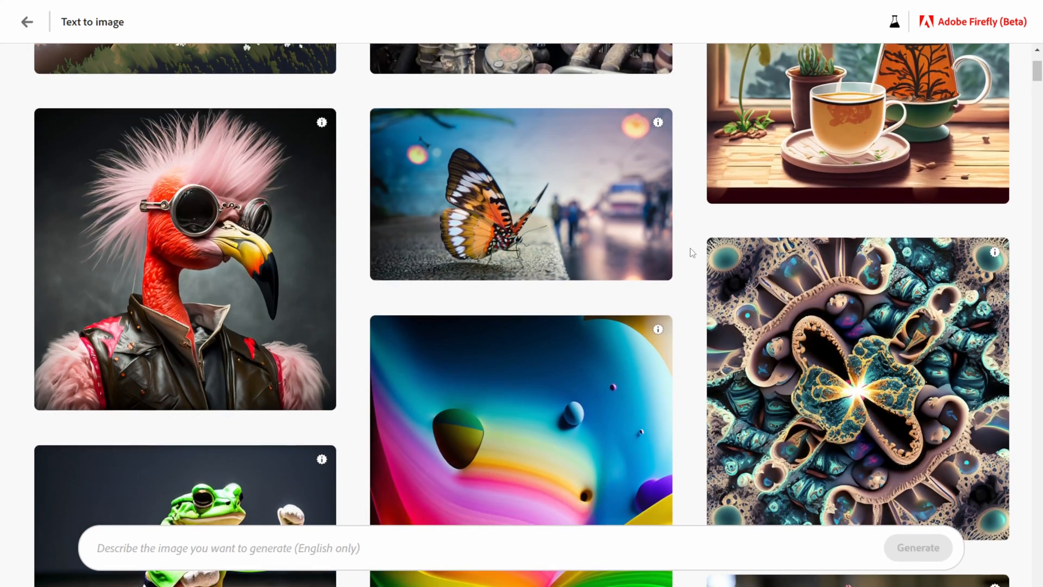
{"action": "scroll", "scroll_direction": "down", "scroll_amount": 3}
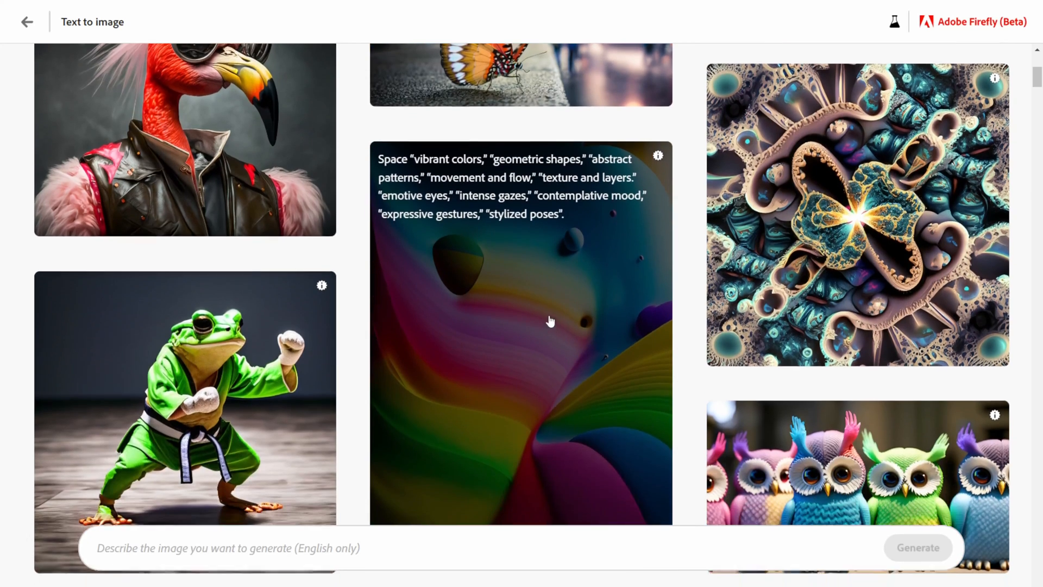
{"action": "scroll", "scroll_direction": "down", "scroll_amount": 3}
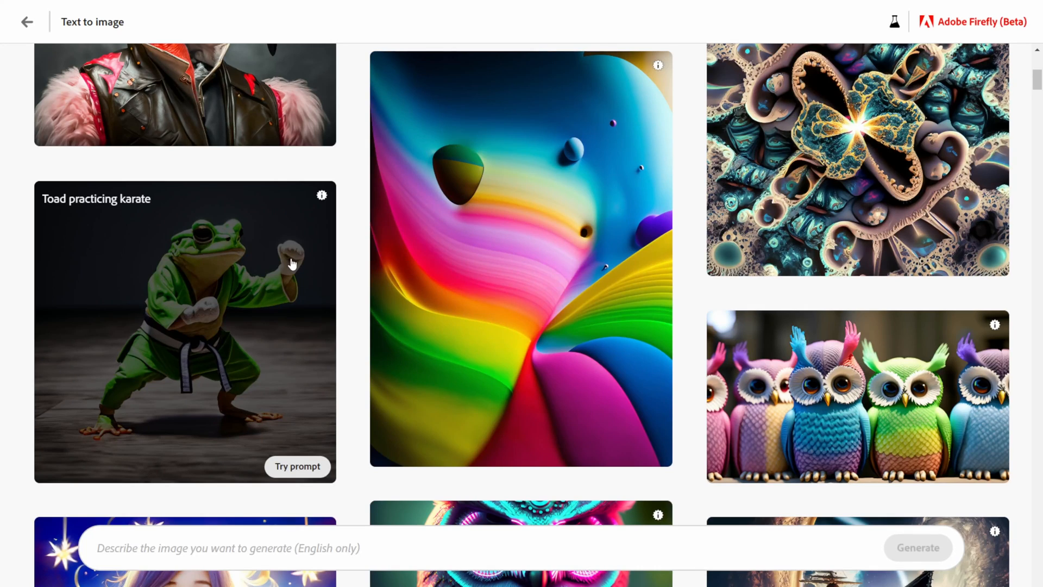
{"action": "scroll", "scroll_direction": "down", "scroll_amount": 3}
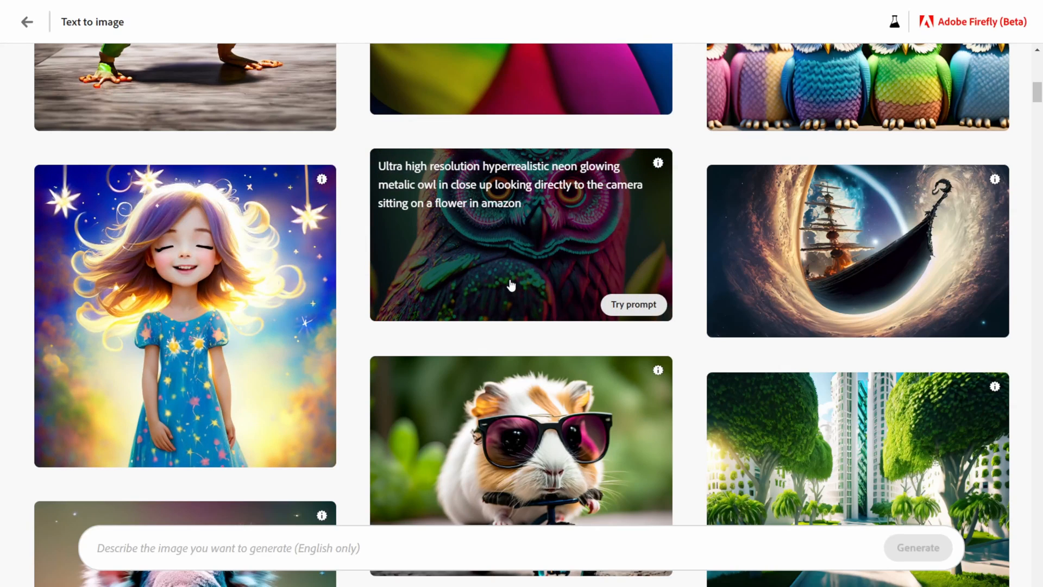
{"action": "mouse_move", "coordinate": [525, 177]}
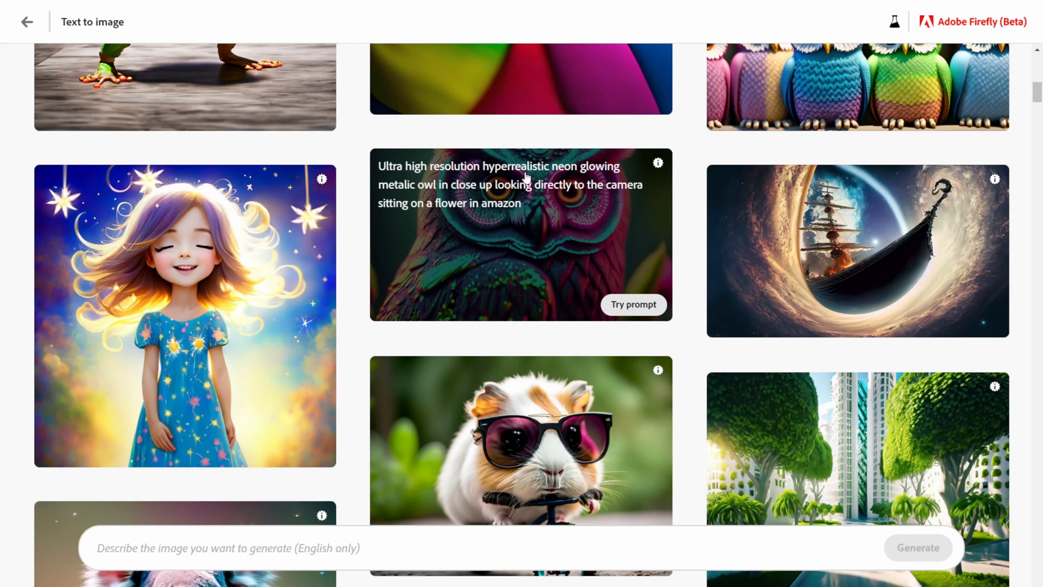
{"action": "mouse_move", "coordinate": [539, 193]}
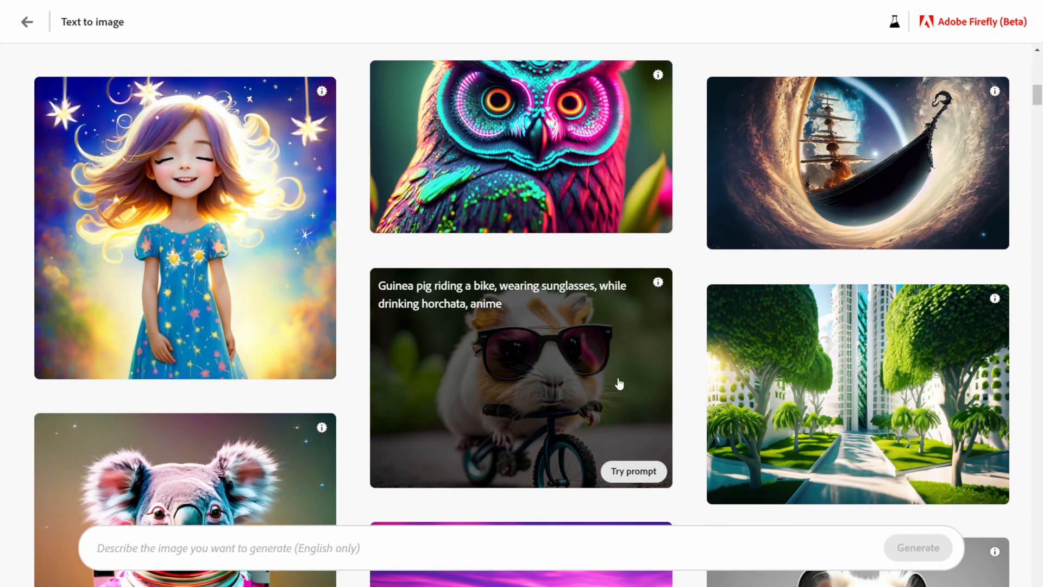
{"action": "scroll", "scroll_direction": "down", "scroll_amount": 3}
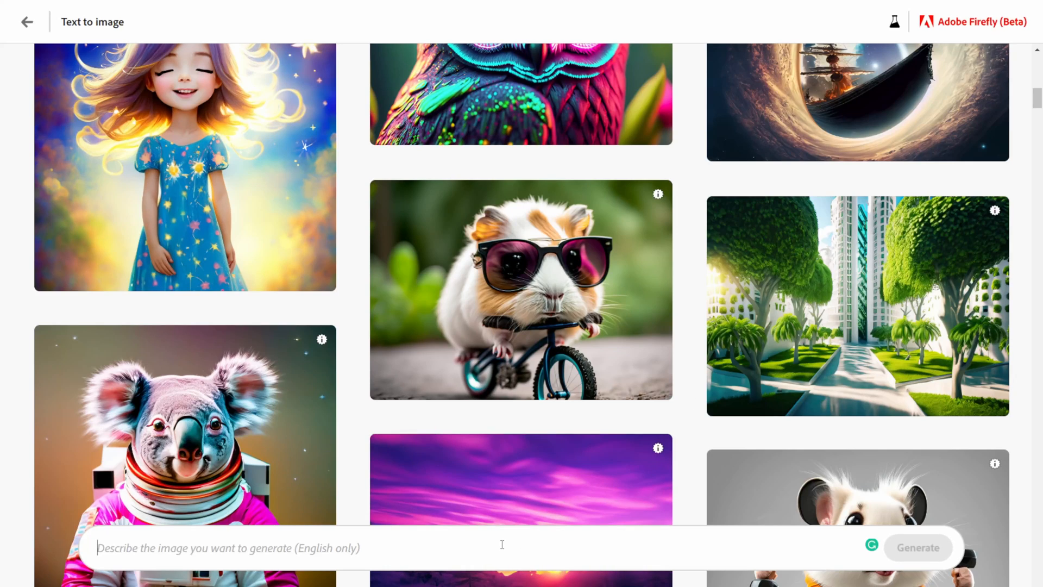
- Write the prompt 'Cyborg puggle in an exoskeleton suit flying through space to Mars' and fix the 'Exoskelton' spelling
{"action": "type", "text": "Cyborg Winbush"}
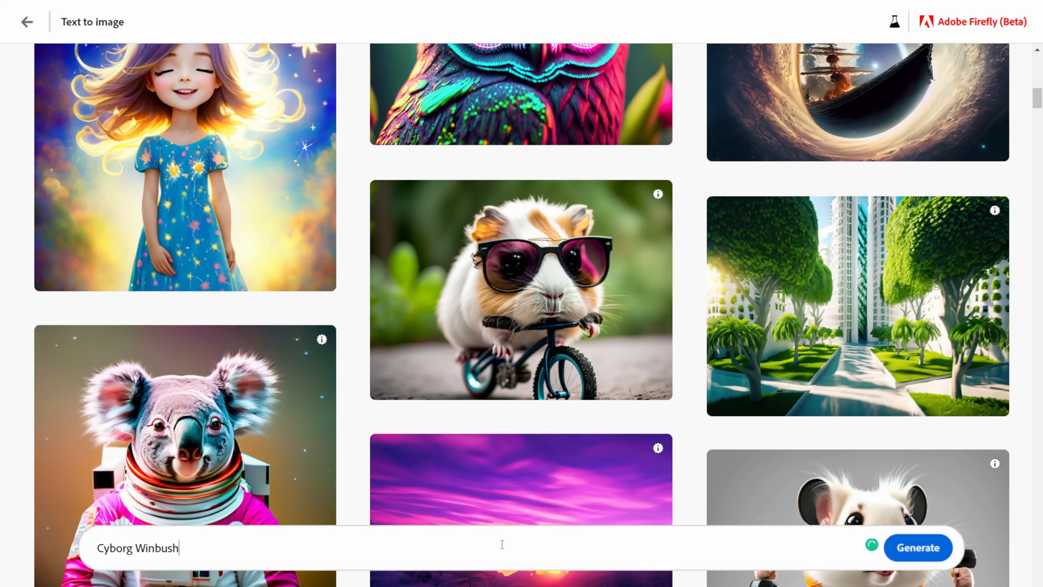
{"action": "type", "text": "In"}
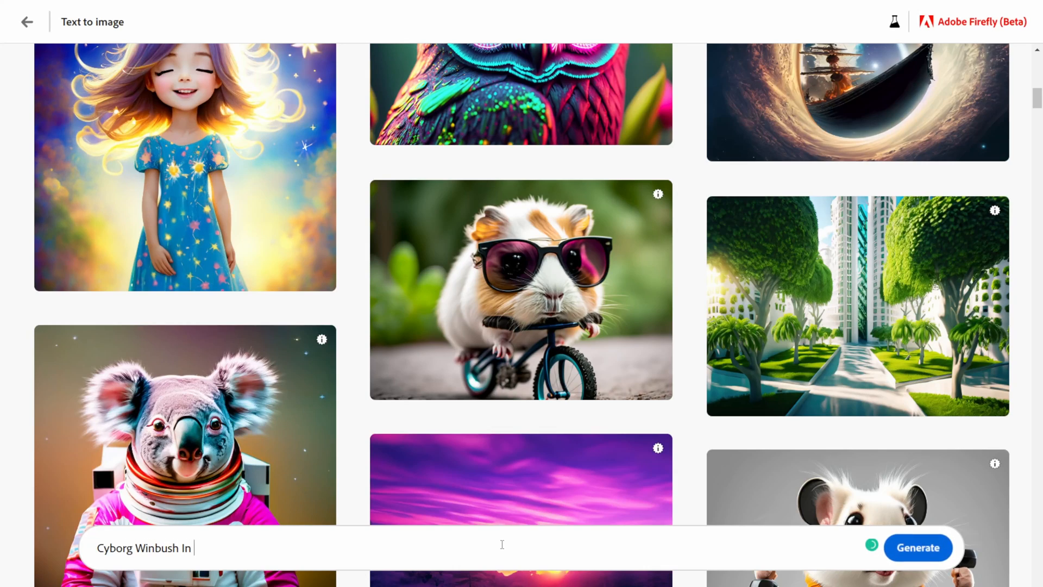
{"action": "type", "text": "Exoskelton suit"}
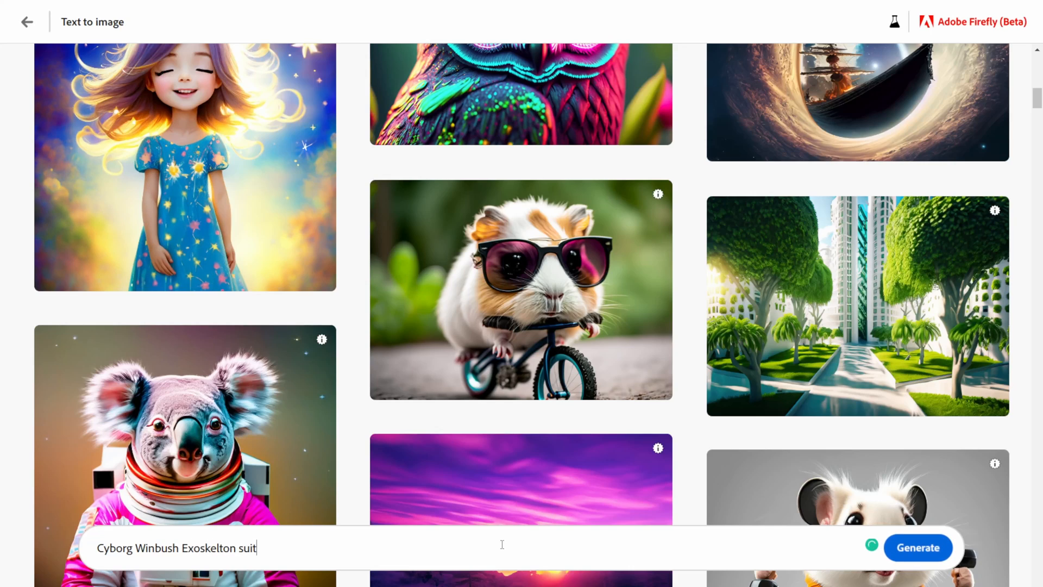
{"action": "type", "text": "puggle in oute"}
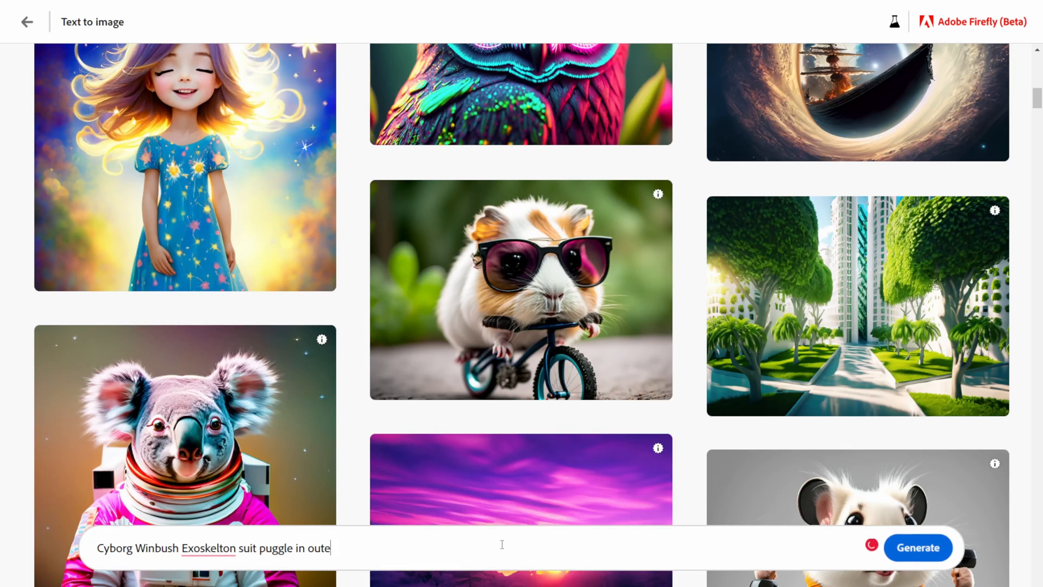
{"action": "type", "text": "r space"}
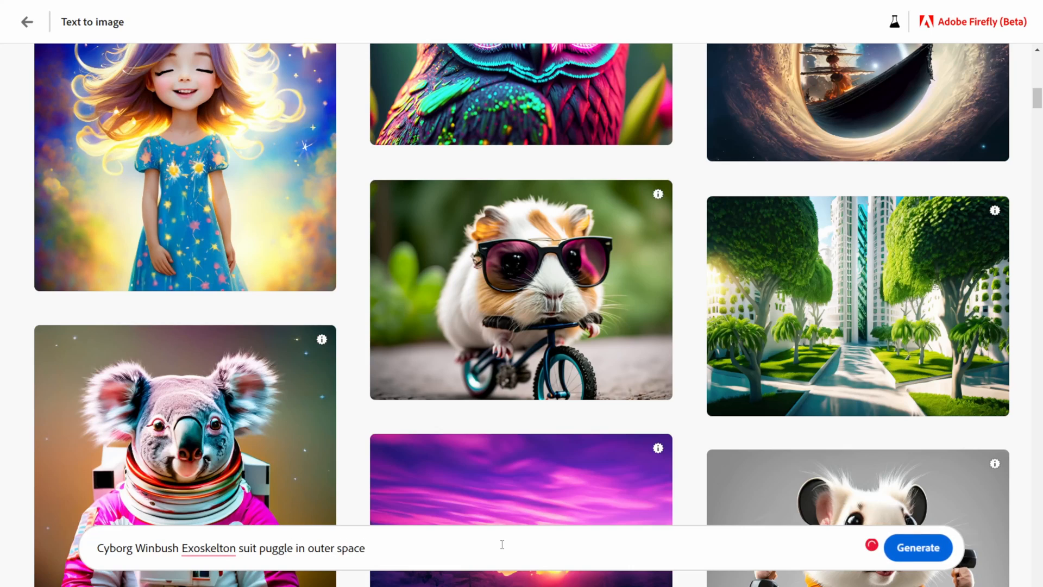
{"action": "type", "text": "in a spaceship to"}
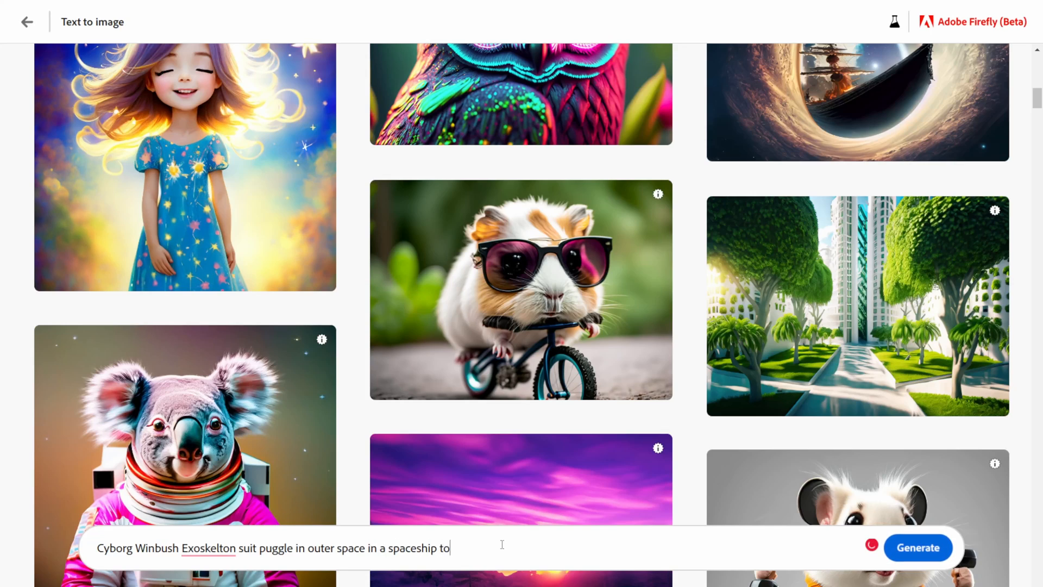
{"action": "type", "text": "mars"}
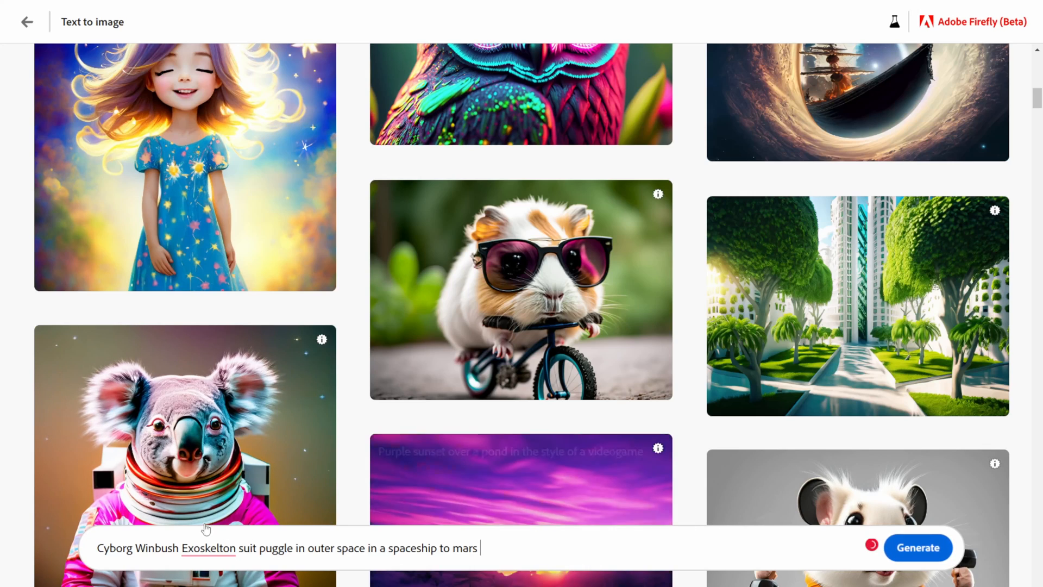
{"action": "left_click", "coordinate": [208, 548]}
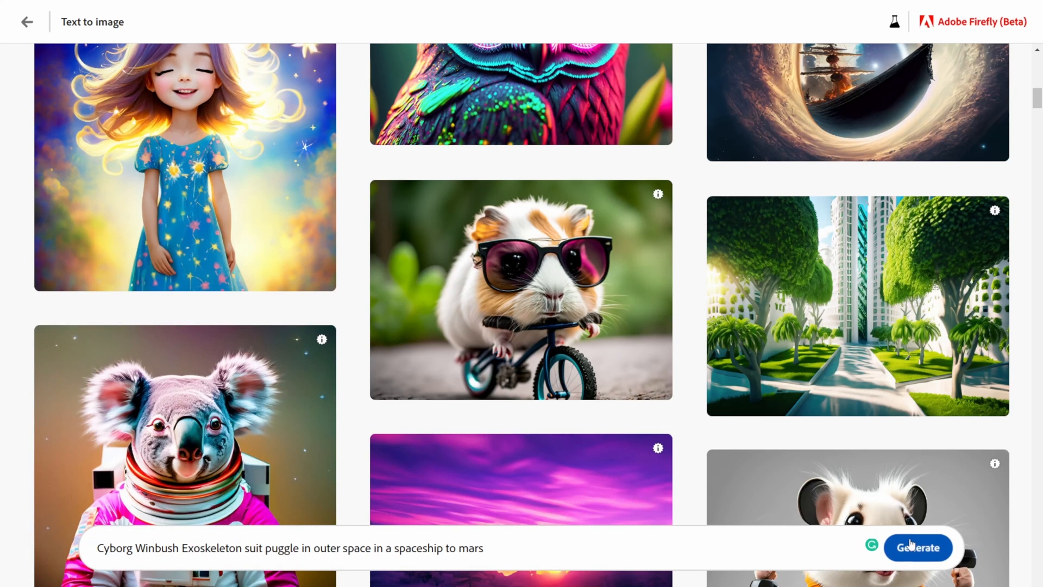
{"action": "left_click", "coordinate": [917, 546]}
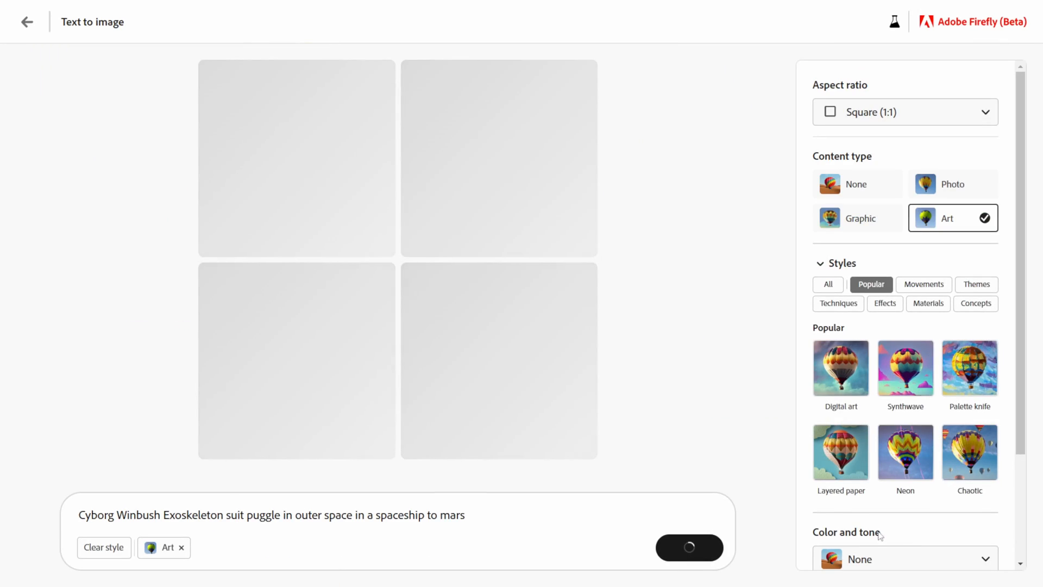
{"action": "left_click", "coordinate": [689, 547]}
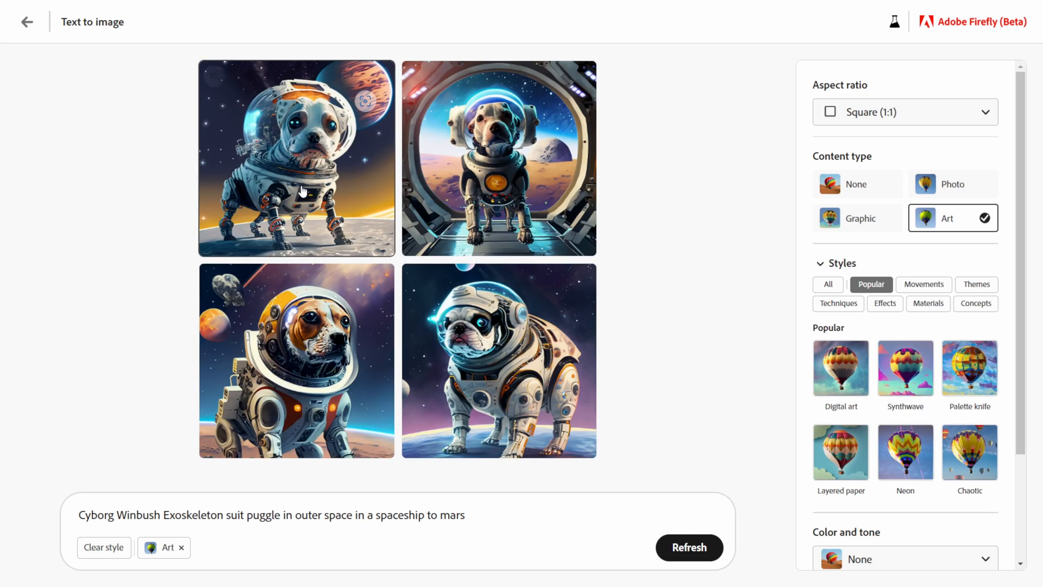
{"action": "mouse_move", "coordinate": [522, 310]}
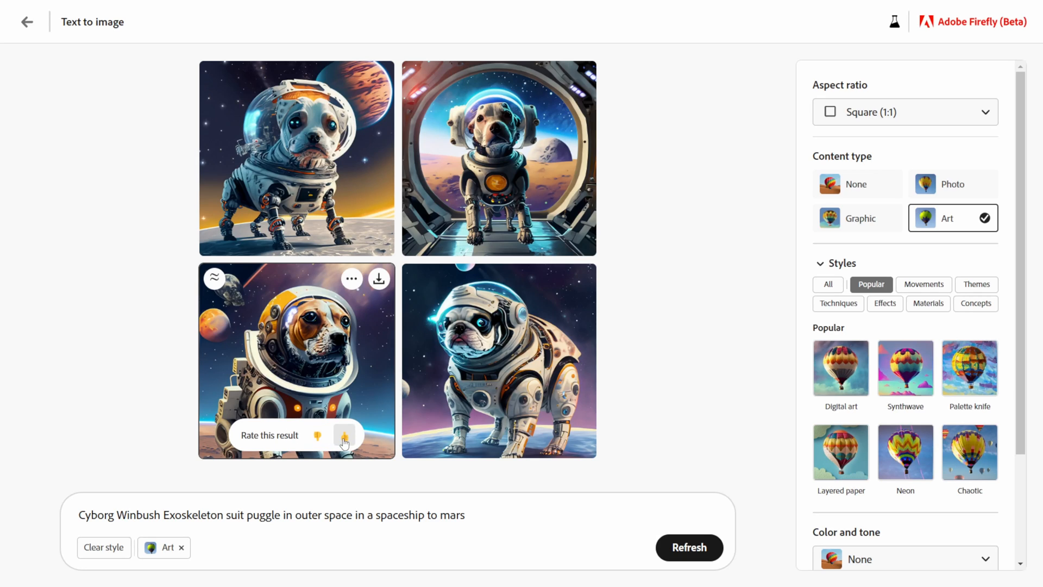
{"action": "left_click", "coordinate": [344, 439]}
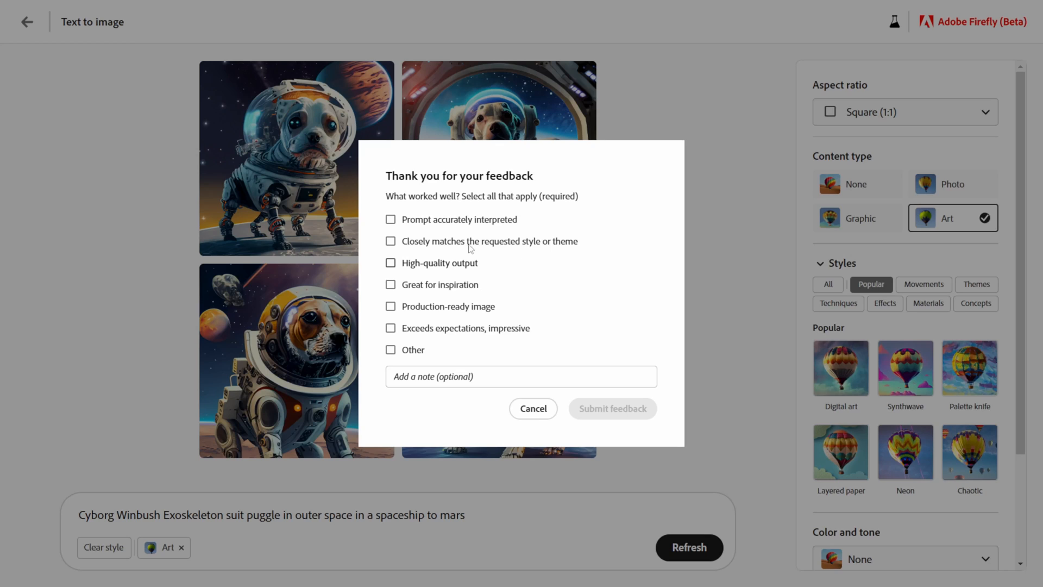
{"action": "mouse_move", "coordinate": [467, 244]}
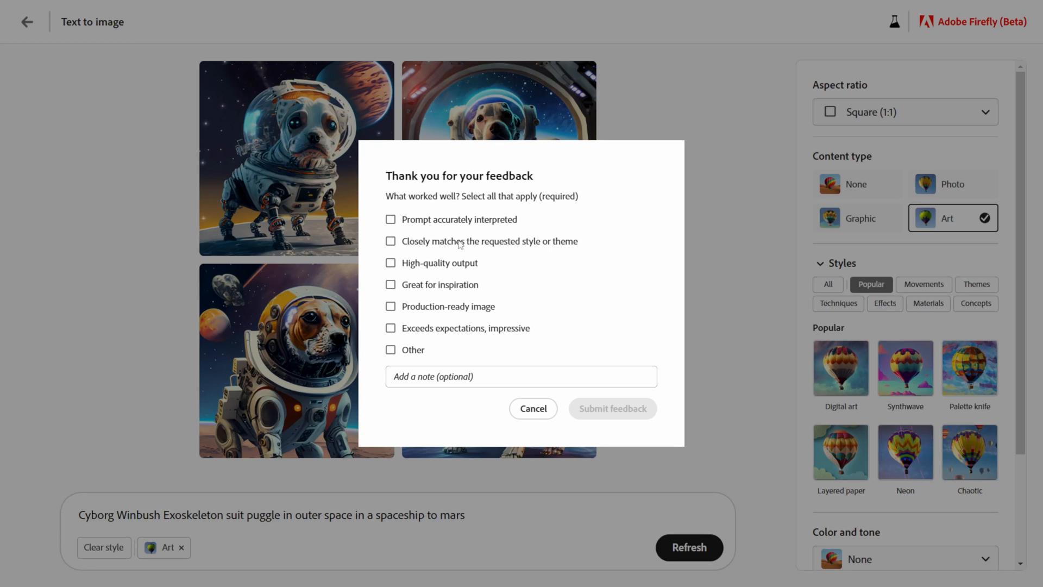
{"action": "left_click", "coordinate": [532, 407]}
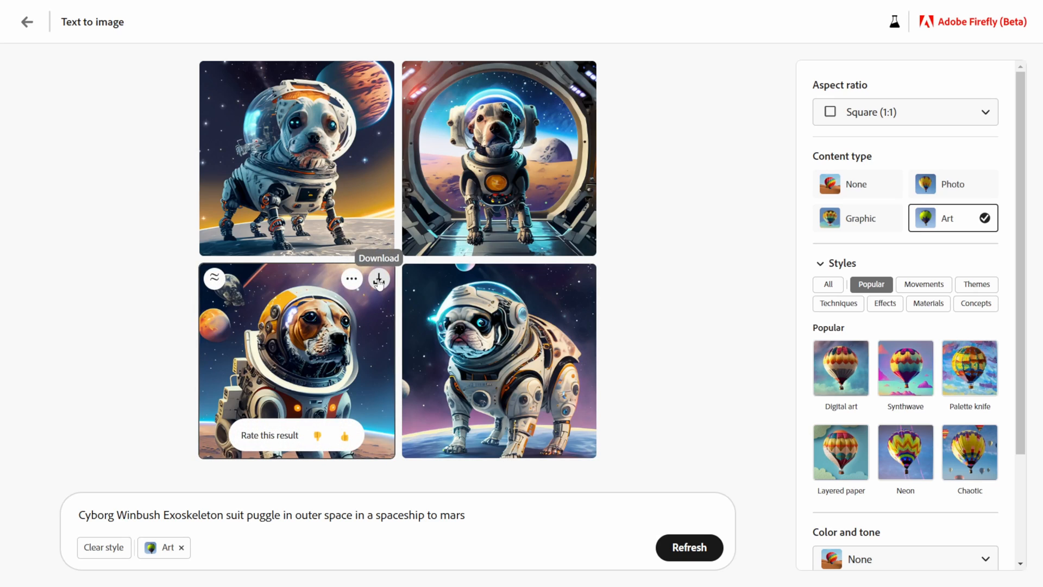
- Download the bottom-left astronaut puggle image, continuing past the Content Credentials notice
{"action": "left_click", "coordinate": [378, 279]}
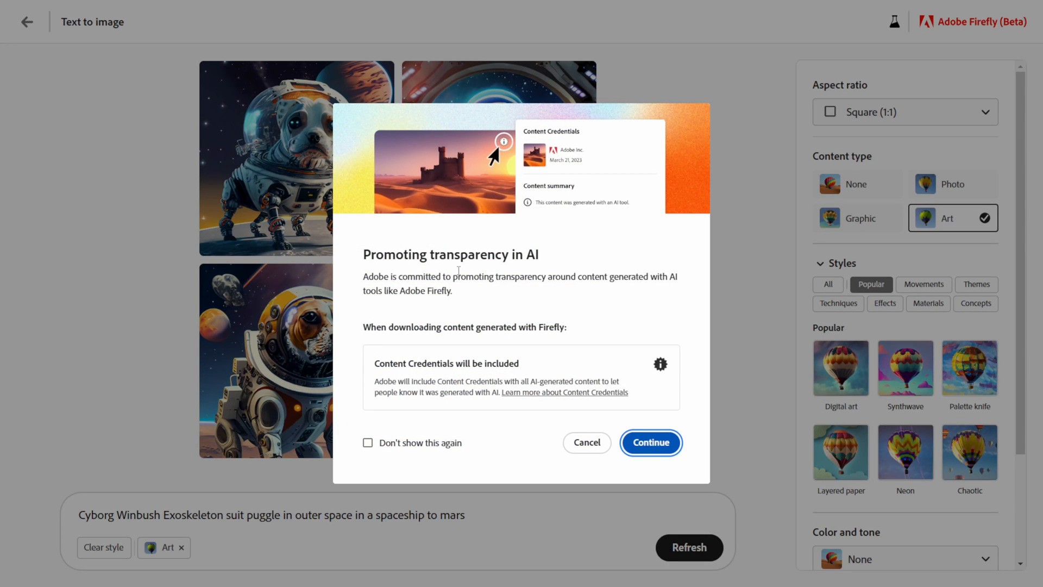
{"action": "mouse_move", "coordinate": [485, 306]}
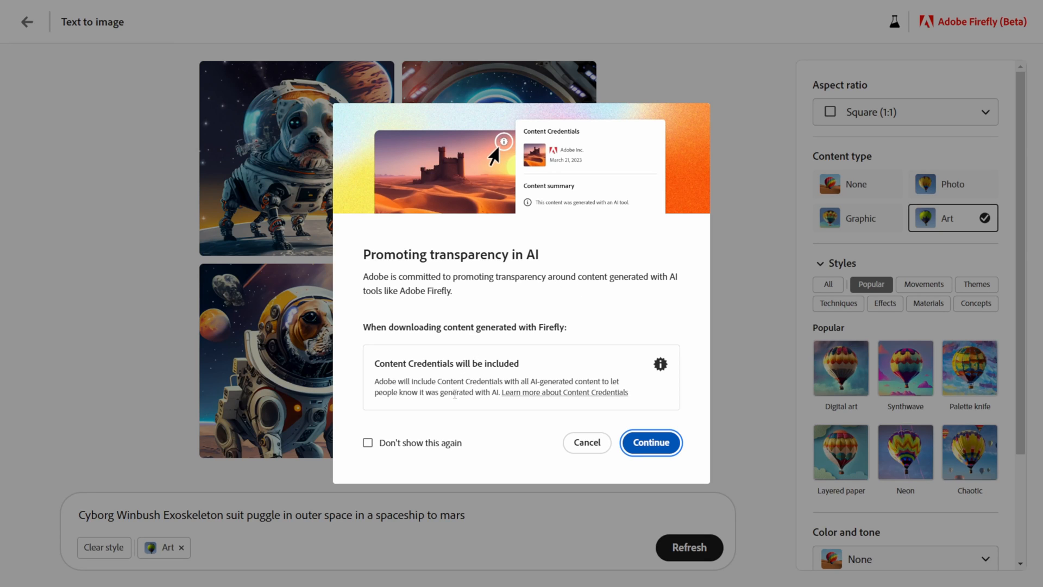
{"action": "left_click", "coordinate": [650, 443]}
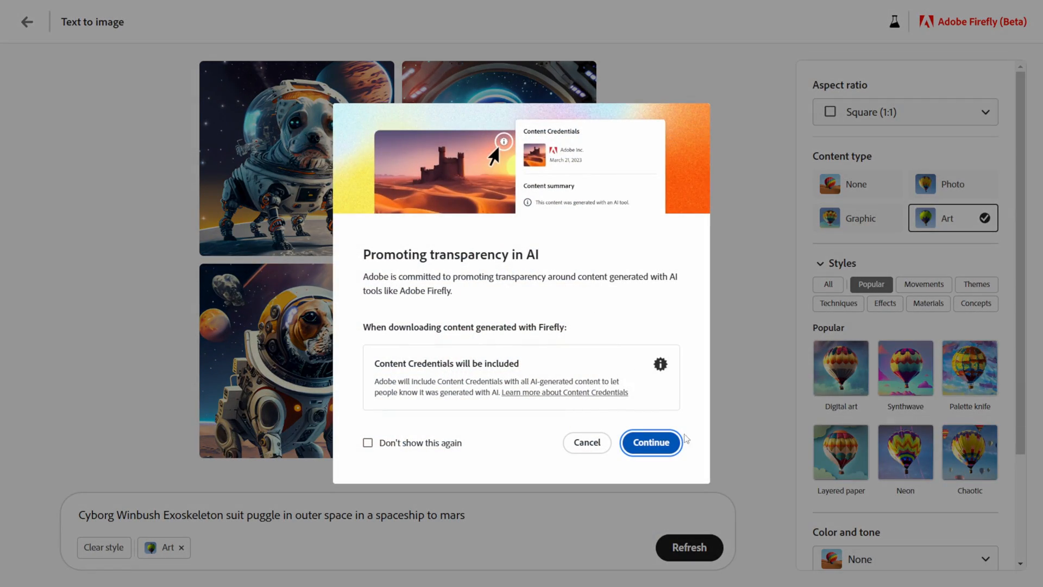
{"action": "left_click", "coordinate": [650, 442]}
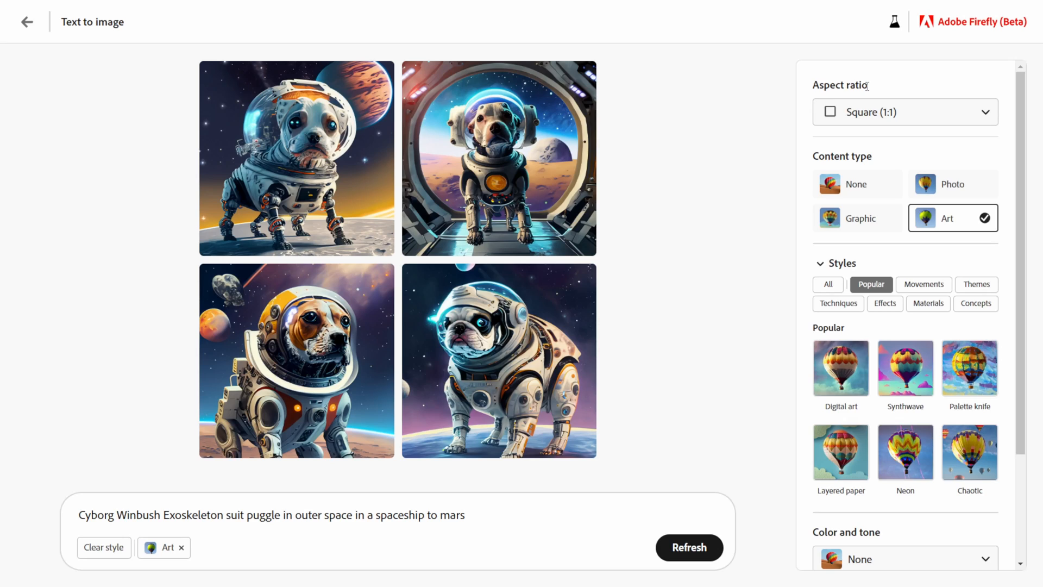
- Set the aspect ratio to Widescreen (16:9) so the puggle images regenerate in that shape
{"action": "left_click", "coordinate": [905, 112]}
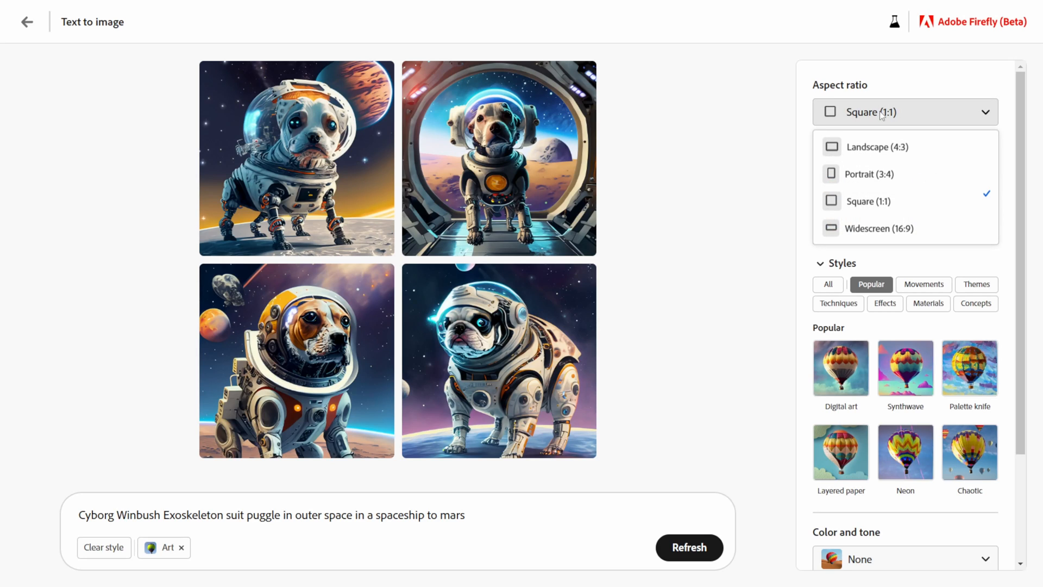
{"action": "mouse_move", "coordinate": [873, 227]}
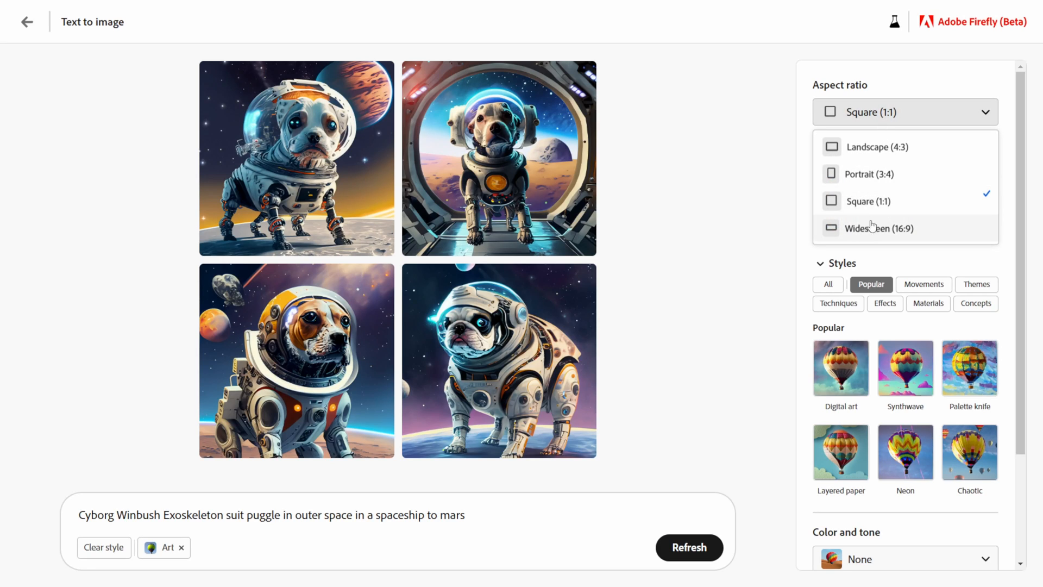
{"action": "left_click", "coordinate": [878, 228]}
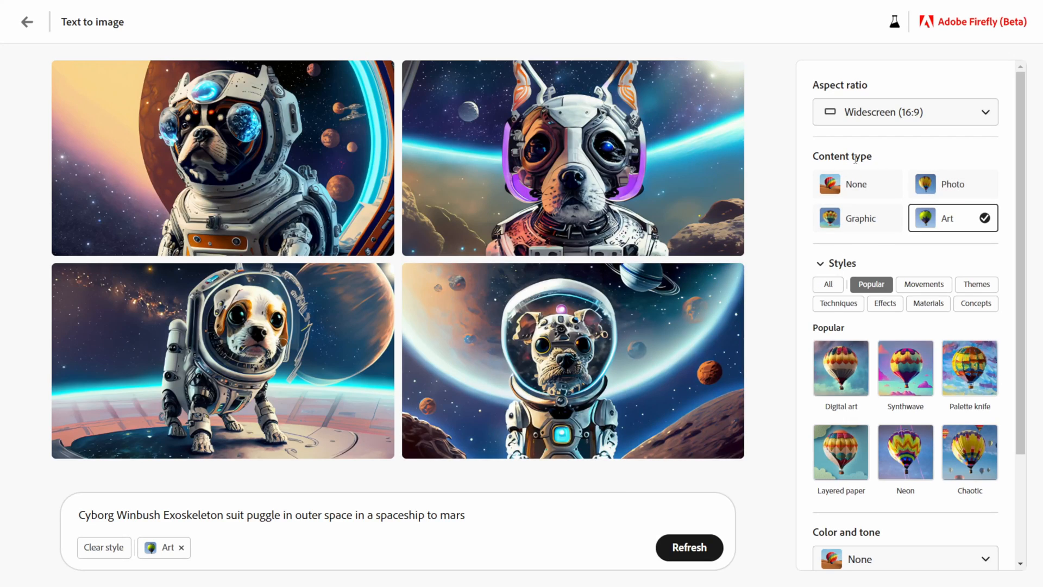
{"action": "mouse_move", "coordinate": [953, 183]}
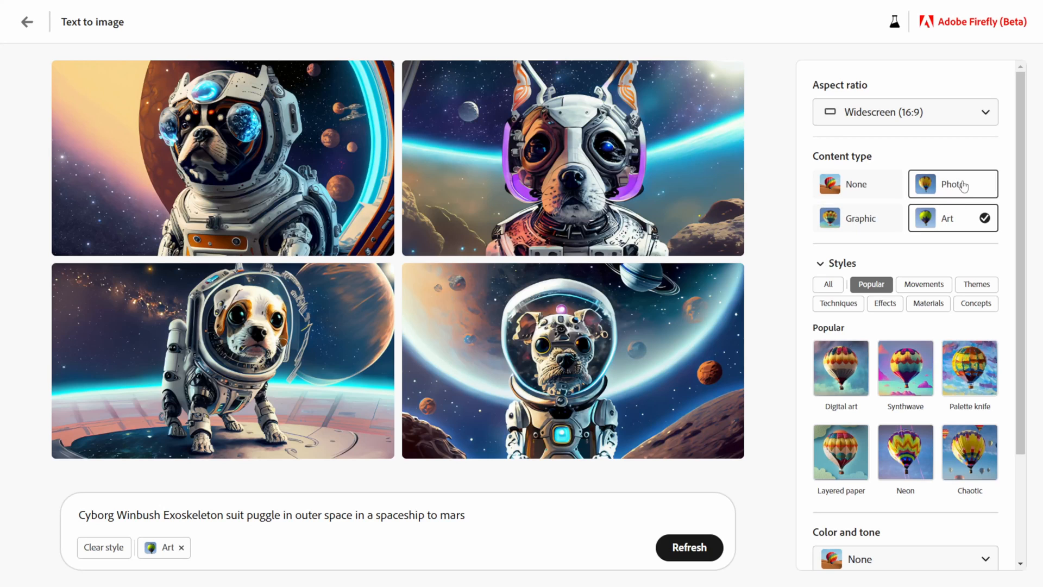
- Regenerate the puggles as Photo content with the Synthwave style, dismissing the credentials notice
{"action": "left_click", "coordinate": [953, 183]}
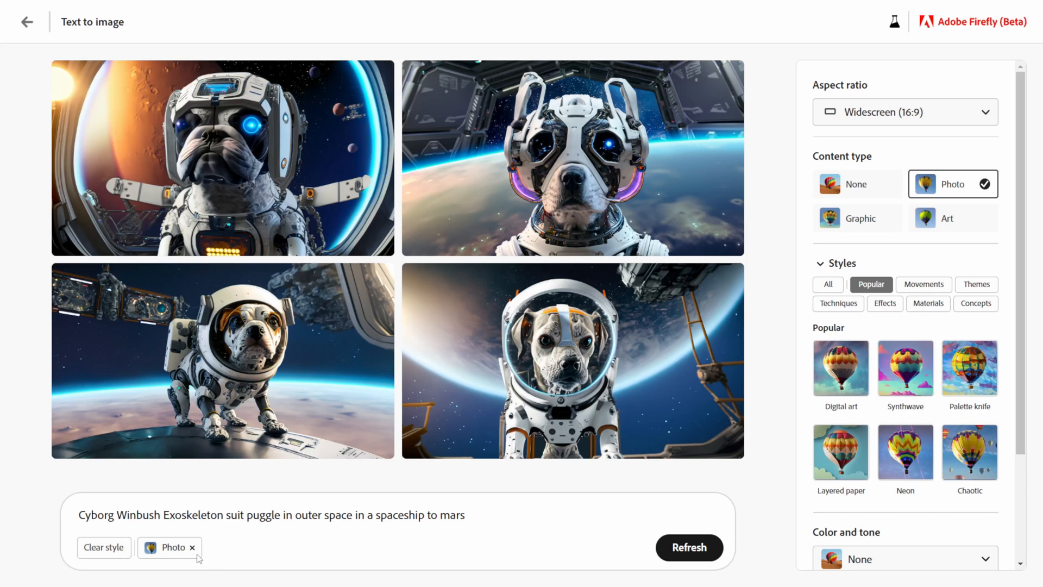
{"action": "mouse_move", "coordinate": [715, 282]}
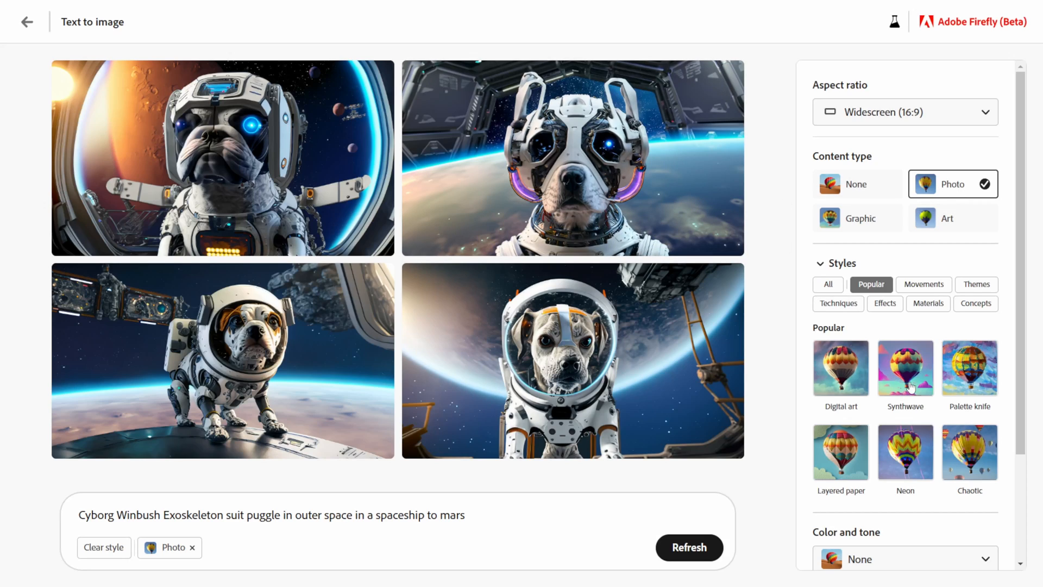
{"action": "mouse_move", "coordinate": [906, 381]}
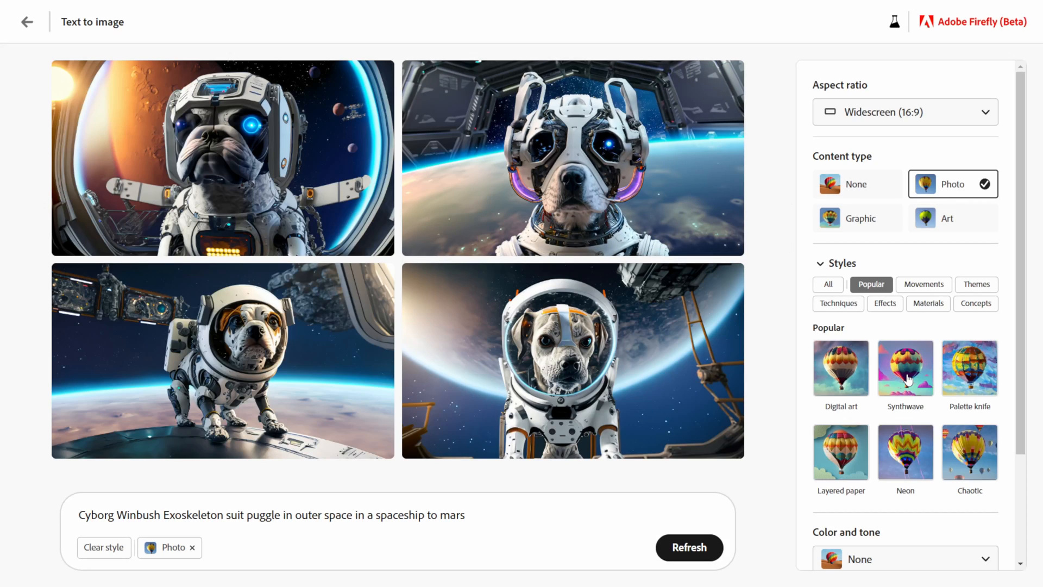
{"action": "left_click", "coordinate": [905, 368]}
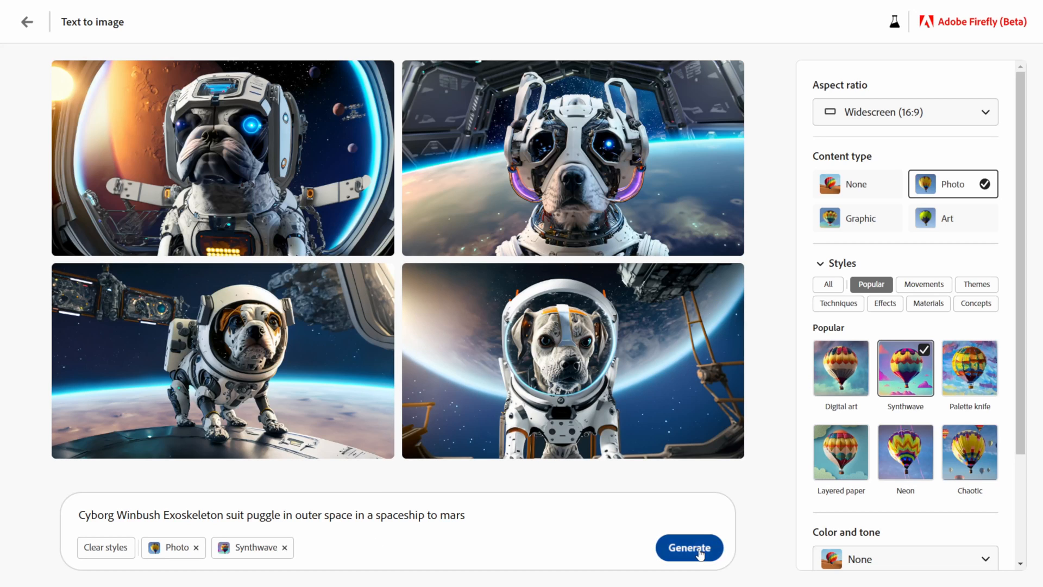
{"action": "left_click", "coordinate": [688, 547]}
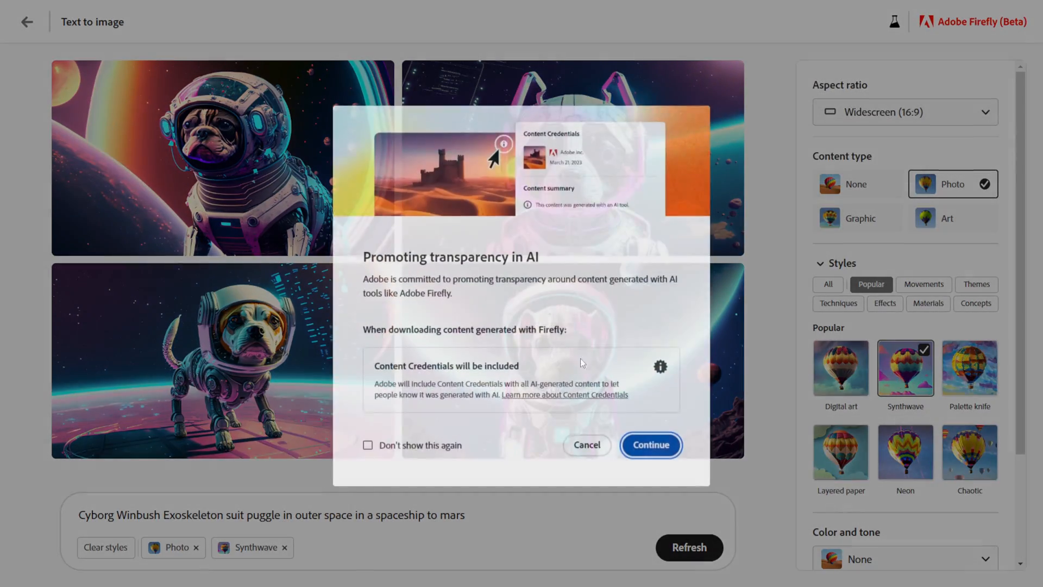
{"action": "left_click", "coordinate": [649, 445]}
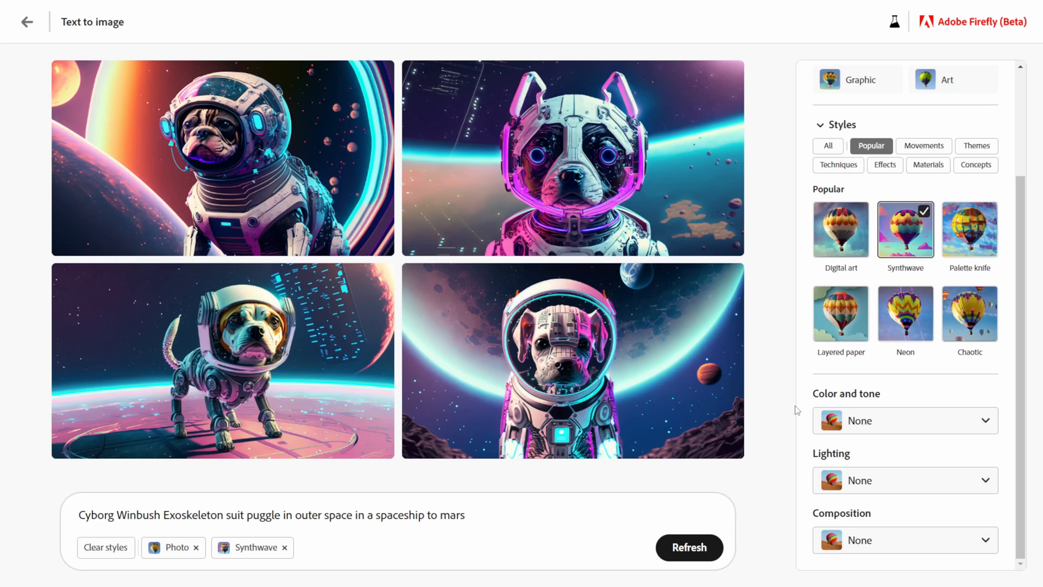
- Add Neon and Chaotic styles, Black and white colour and tone, and Golden hour lighting
{"action": "left_click", "coordinate": [904, 313]}
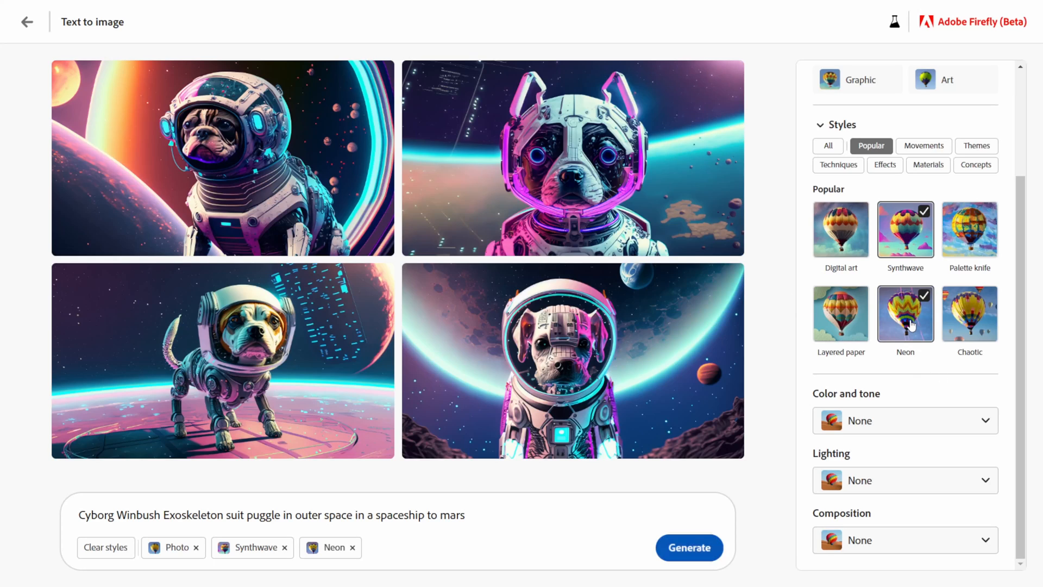
{"action": "left_click", "coordinate": [969, 313]}
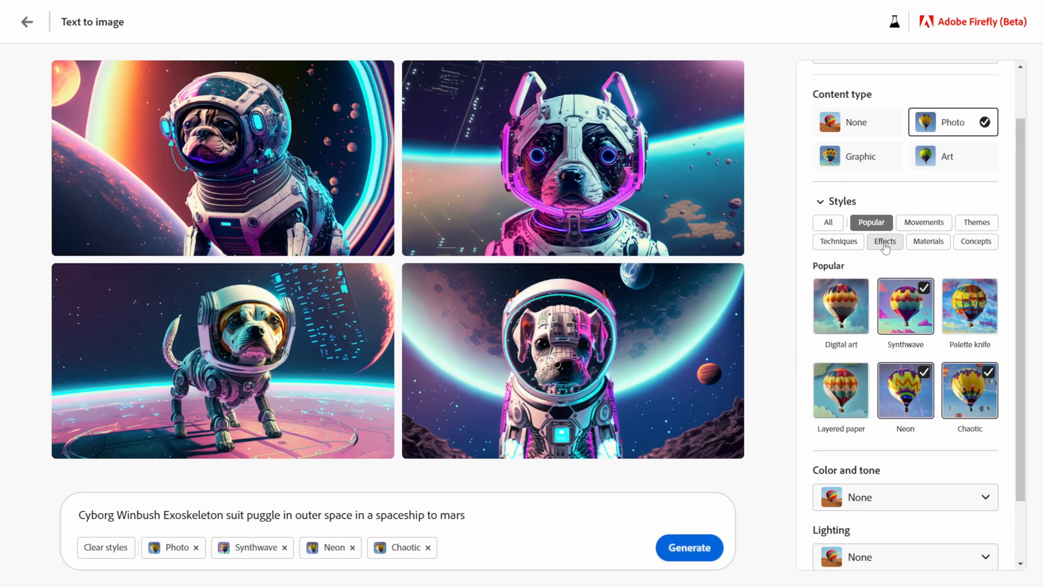
{"action": "scroll", "scroll_direction": "down", "scroll_amount": 3}
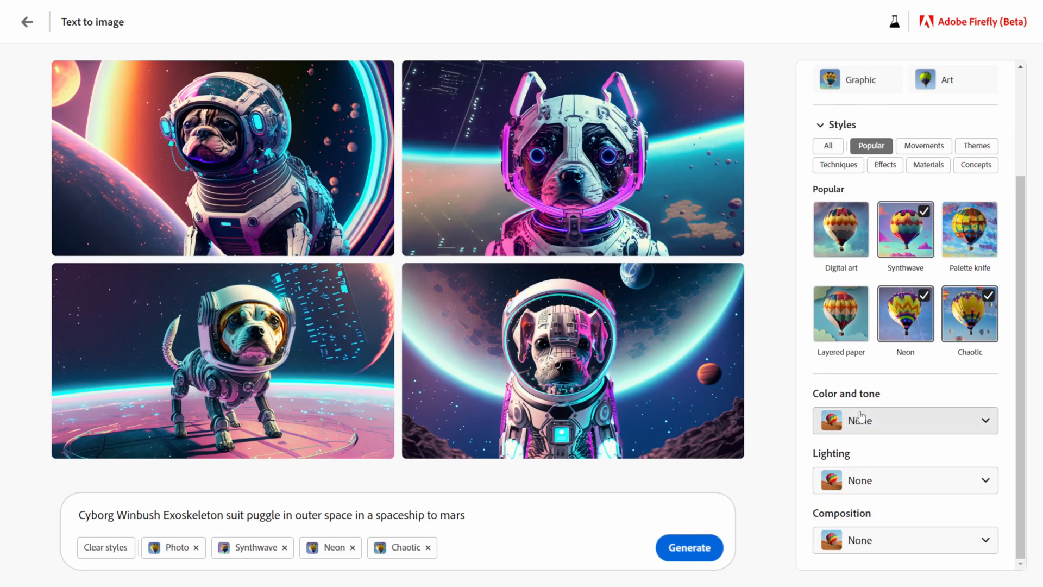
{"action": "left_click", "coordinate": [903, 419]}
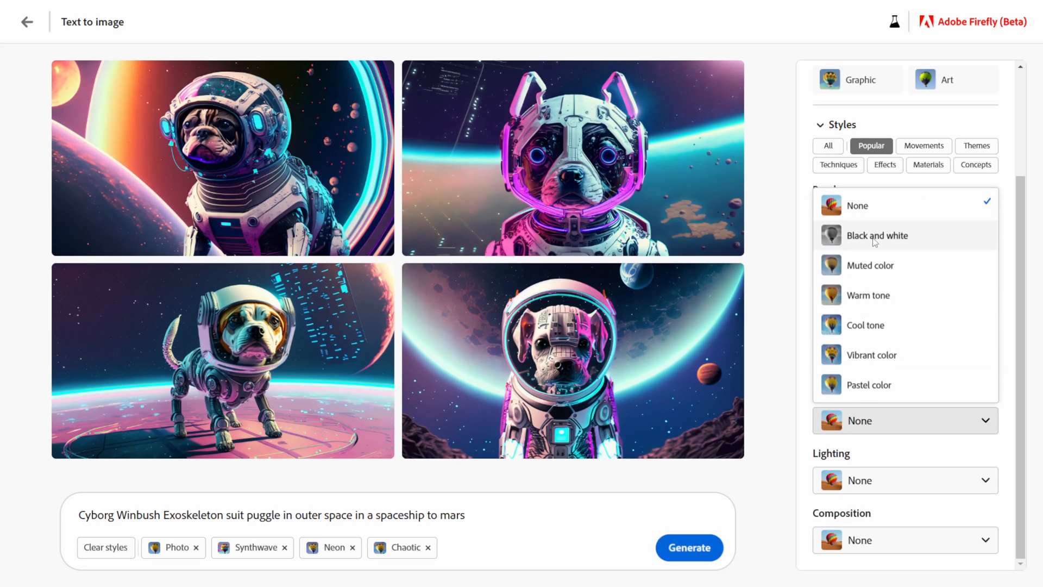
{"action": "left_click", "coordinate": [876, 234]}
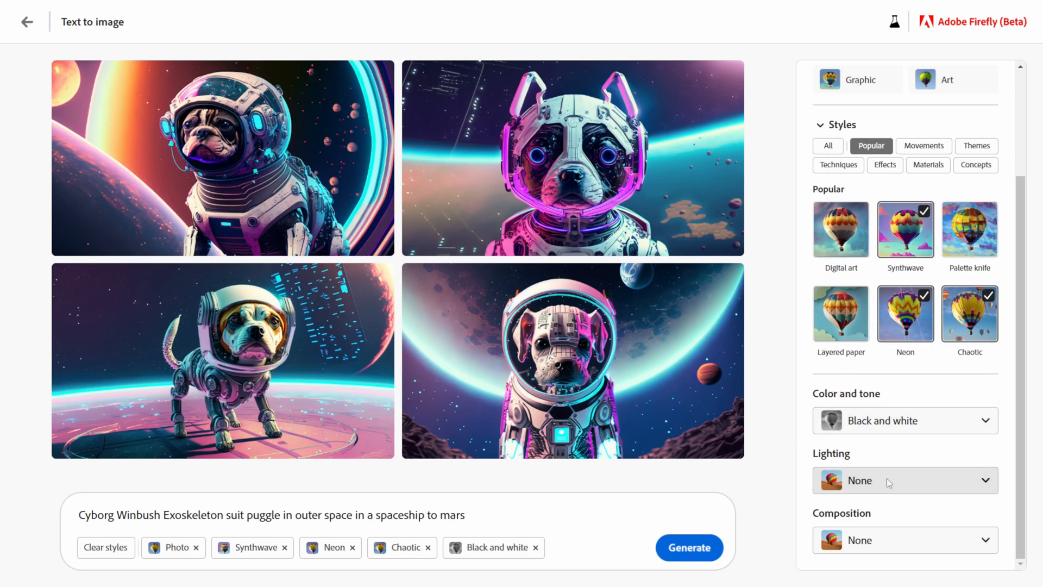
{"action": "left_click", "coordinate": [902, 479]}
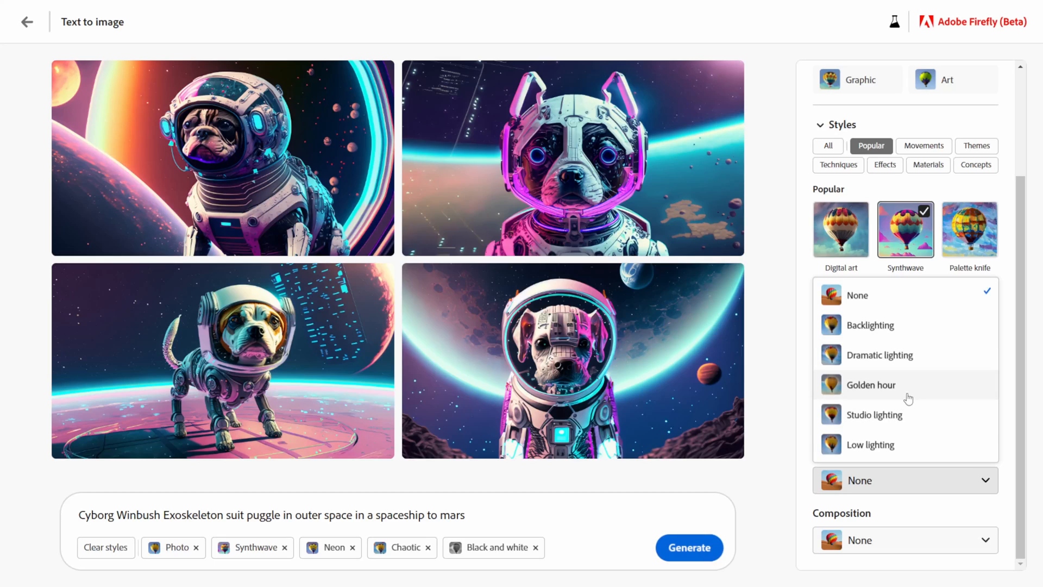
{"action": "left_click", "coordinate": [869, 385]}
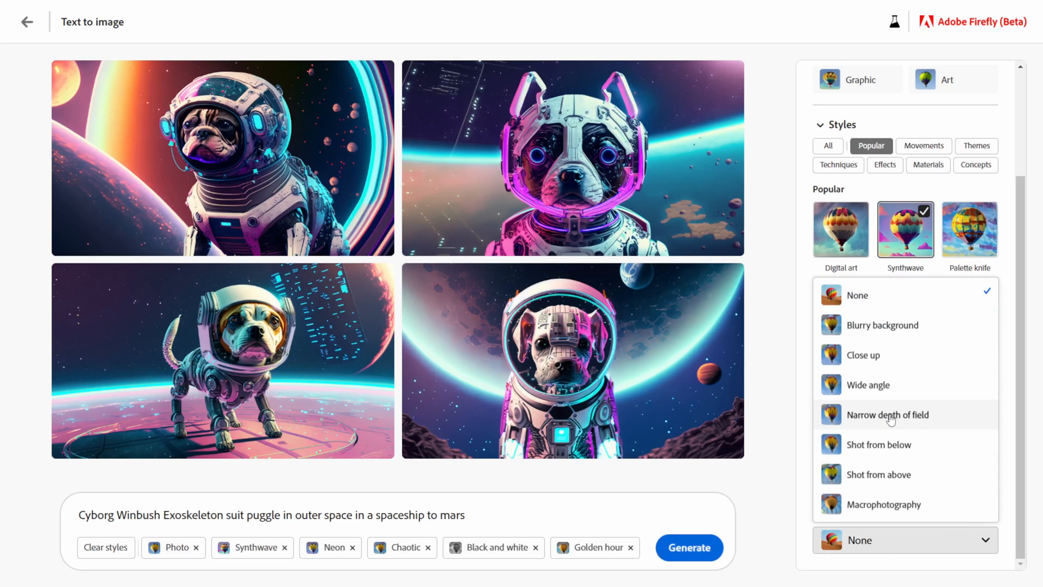
{"action": "mouse_move", "coordinate": [882, 503]}
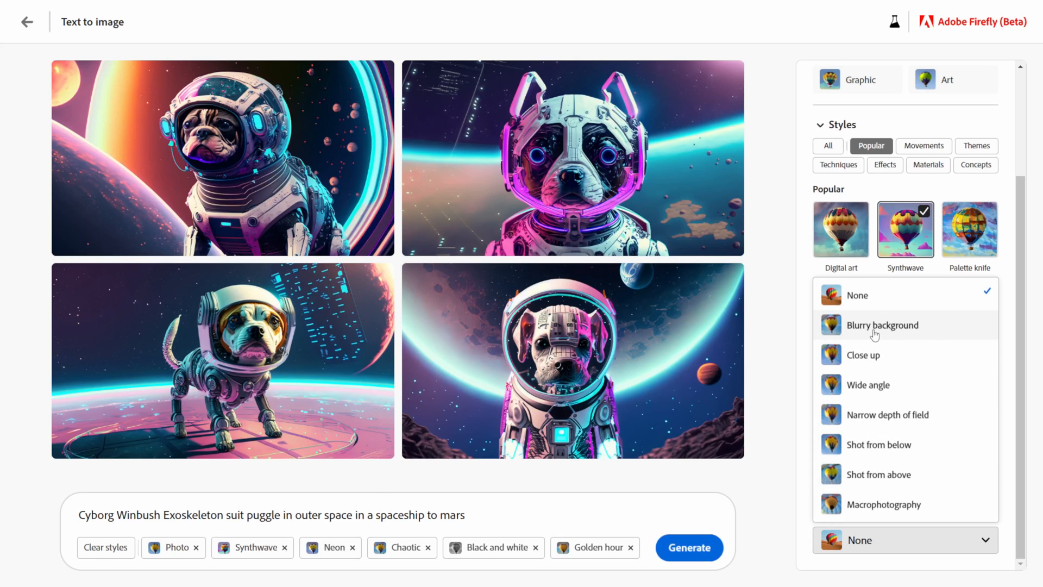
- Add Blurry background composition and regenerate the puggle grid with all chosen styles
{"action": "left_click", "coordinate": [882, 324]}
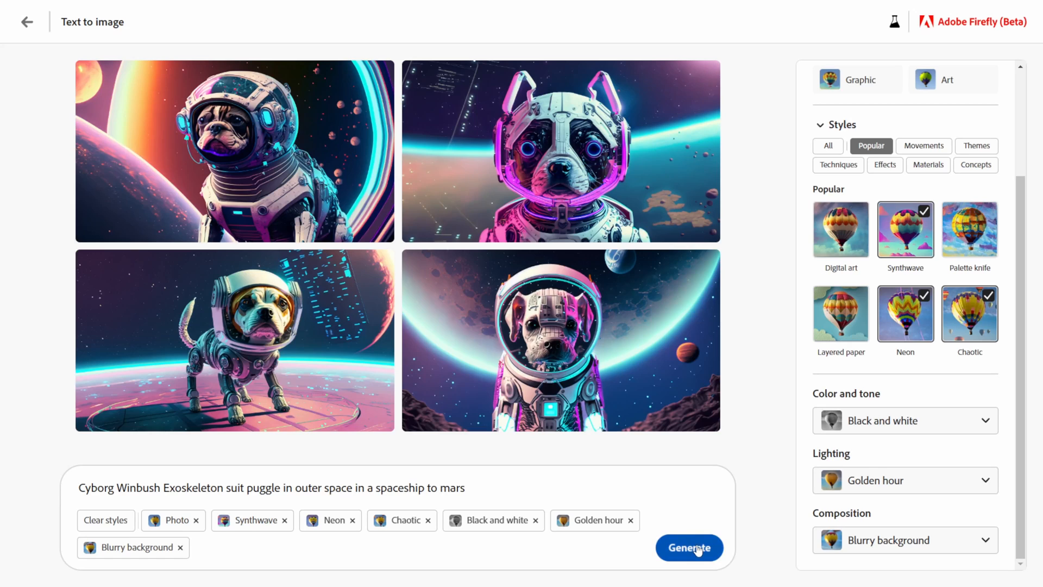
{"action": "left_click", "coordinate": [689, 548]}
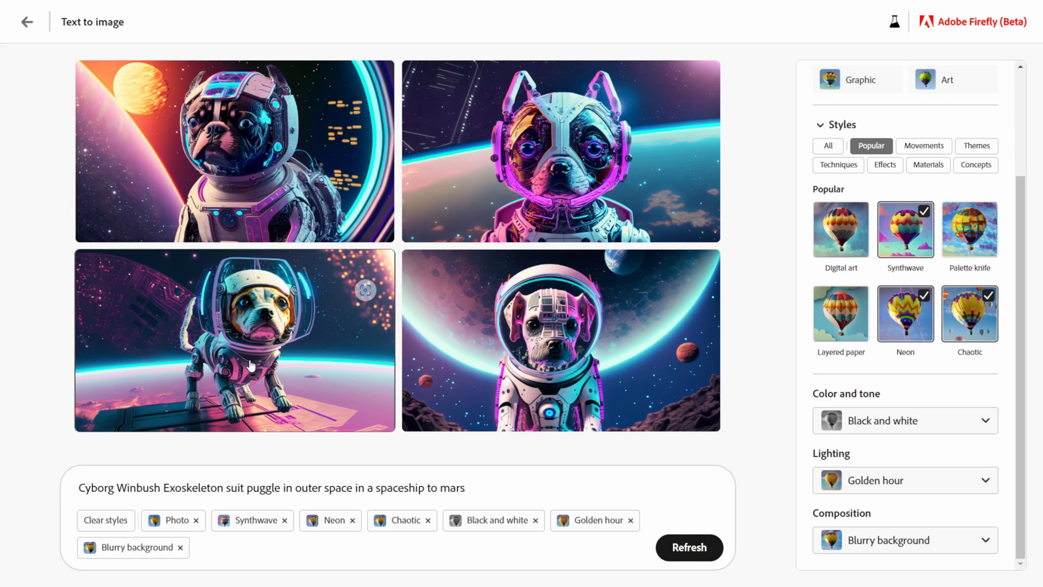
{"action": "mouse_move", "coordinate": [332, 319]}
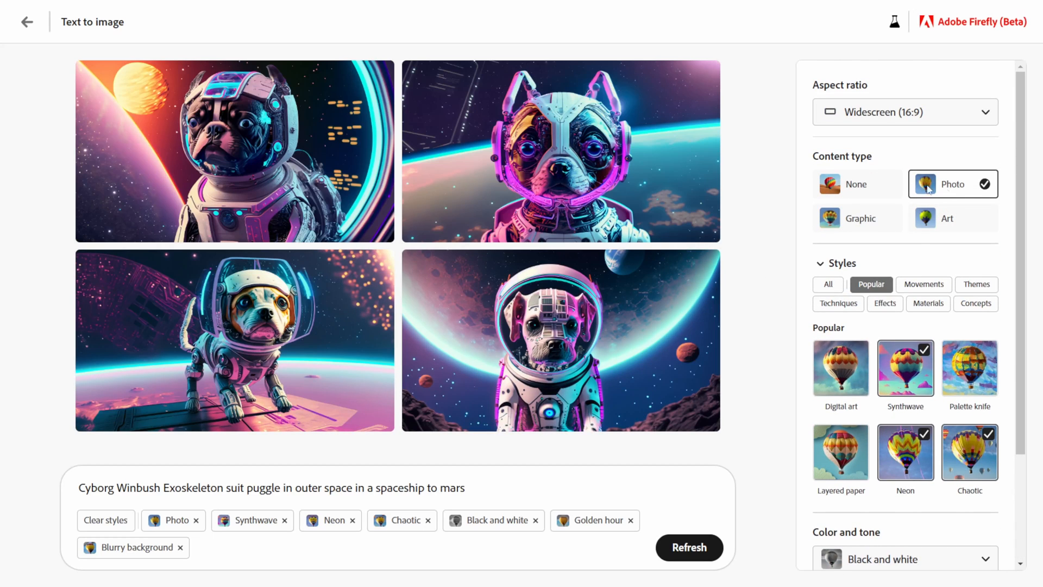
- Regenerate the puggles with Graphic content type, then return to the Firefly home page
{"action": "left_click", "coordinate": [857, 217]}
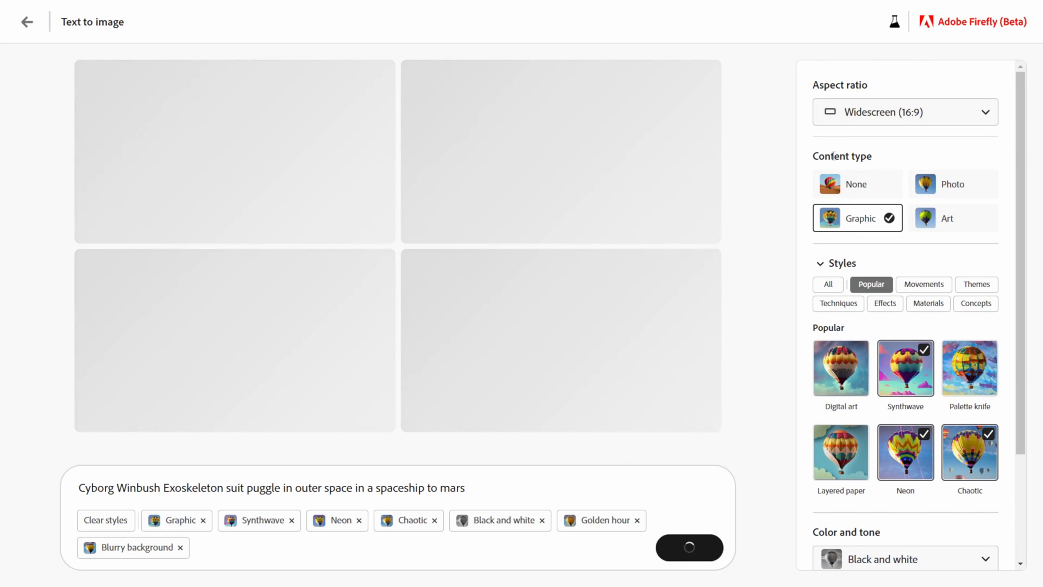
{"action": "left_click", "coordinate": [688, 547]}
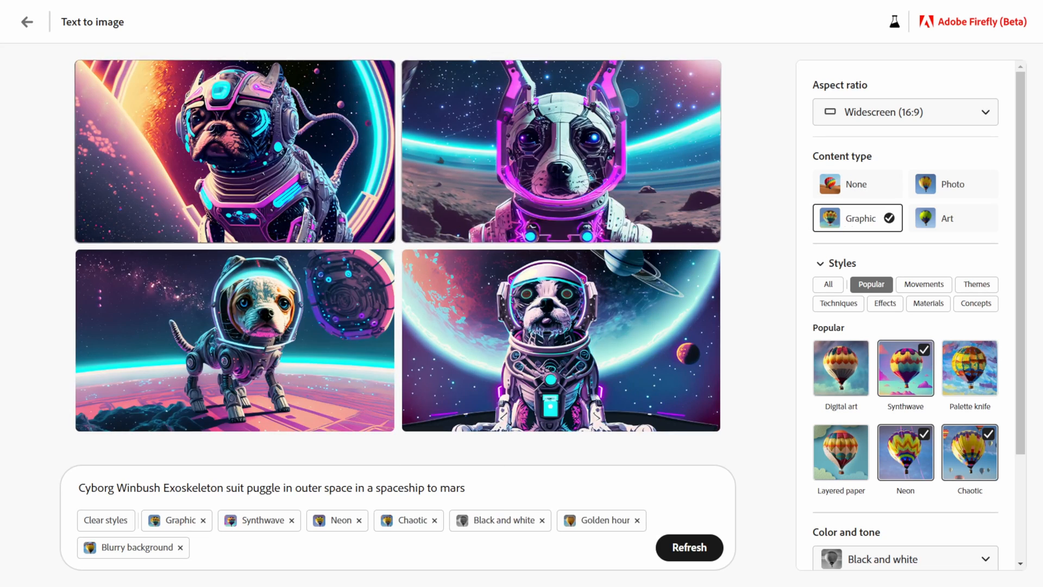
{"action": "mouse_move", "coordinate": [265, 140]}
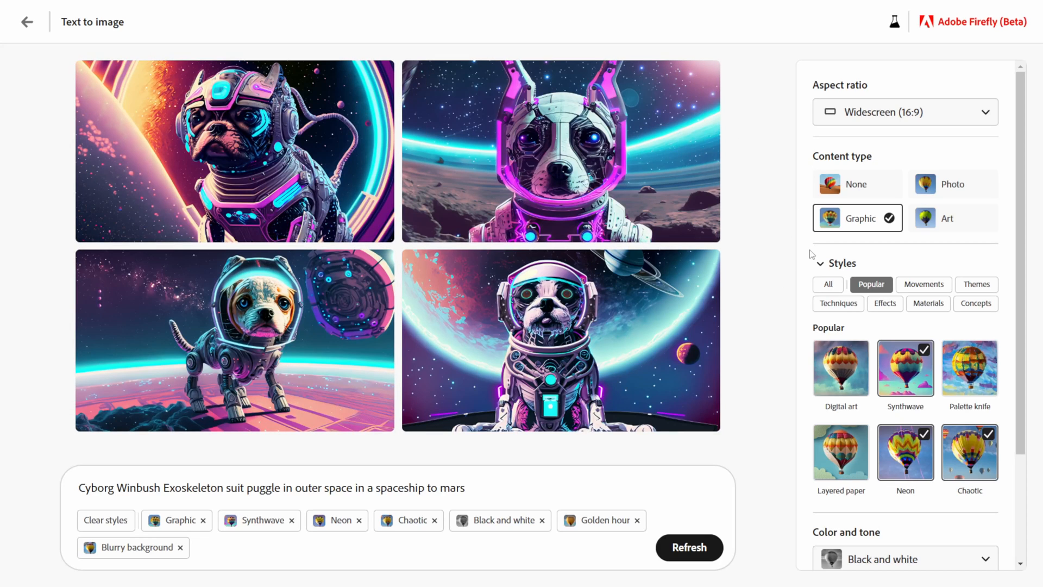
{"action": "scroll", "scroll_direction": "down", "scroll_amount": 3}
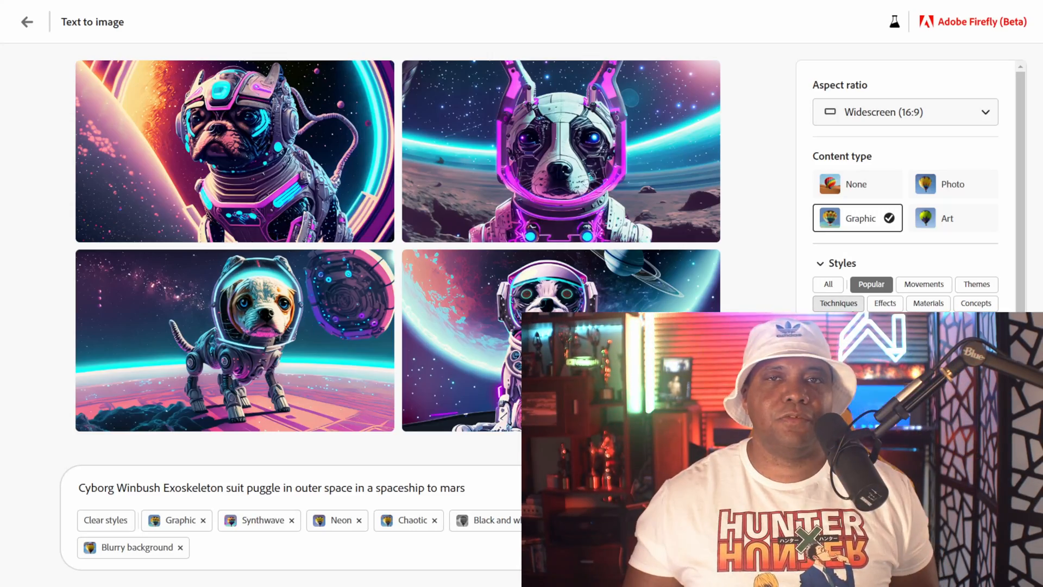
{"action": "left_click", "coordinate": [27, 21]}
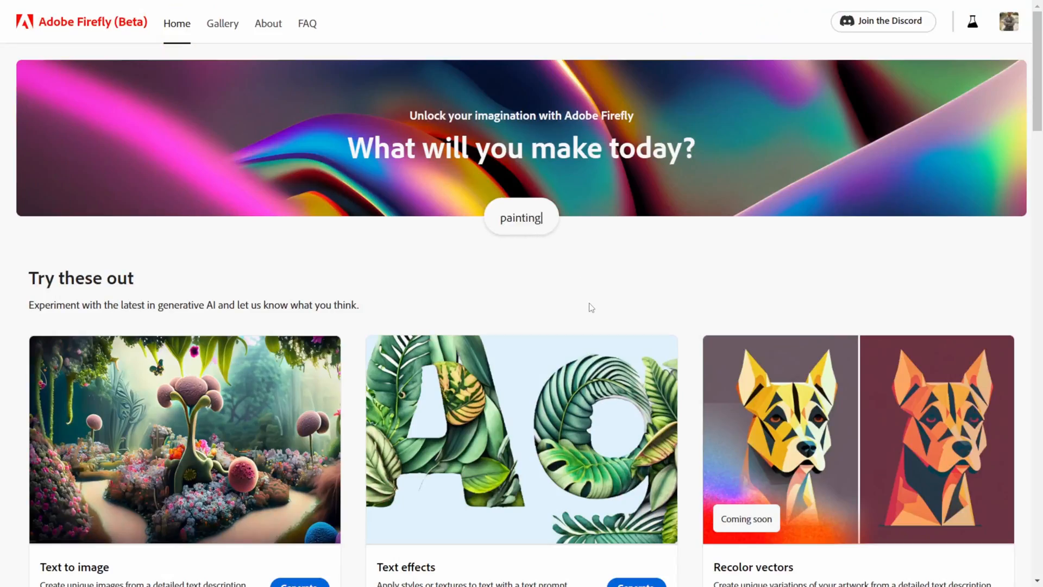
- Scroll through the Text effects gallery of sample styled letters and their prompts
{"action": "scroll", "scroll_direction": "down", "scroll_amount": 3}
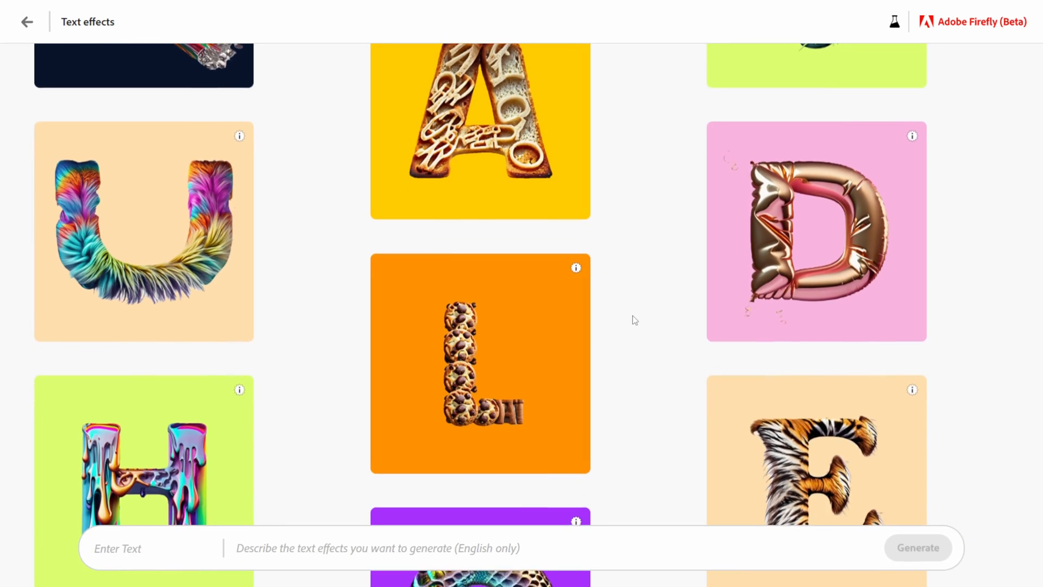
{"action": "scroll", "scroll_direction": "down", "scroll_amount": 3}
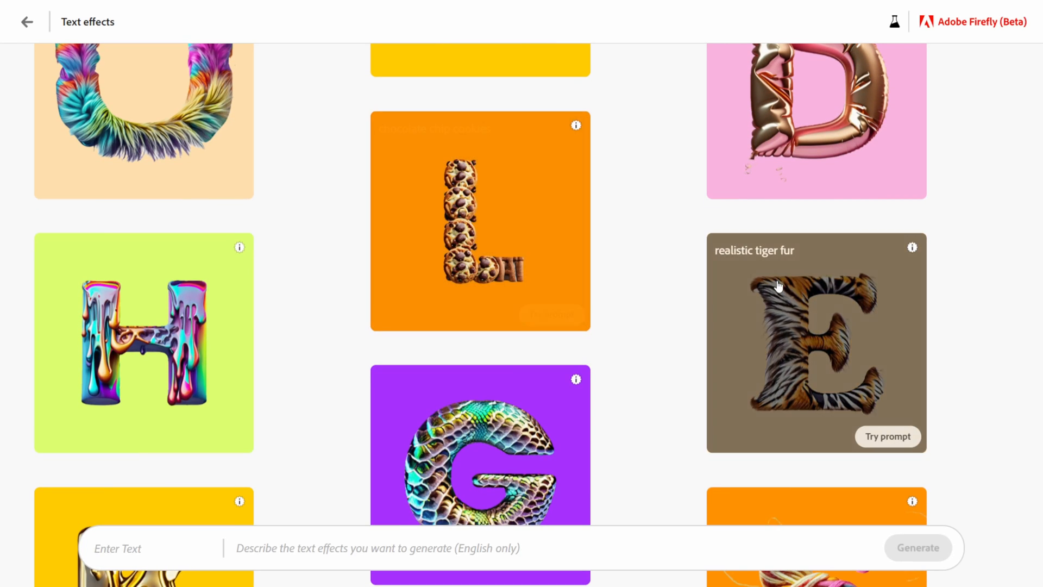
{"action": "scroll", "scroll_direction": "down", "scroll_amount": 3}
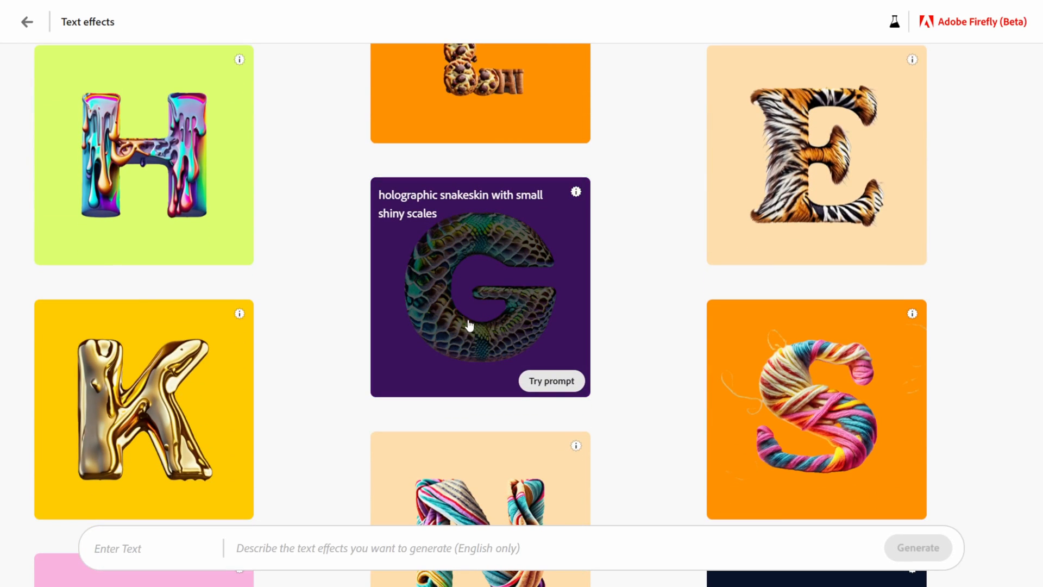
{"action": "scroll", "scroll_direction": "down", "scroll_amount": 3}
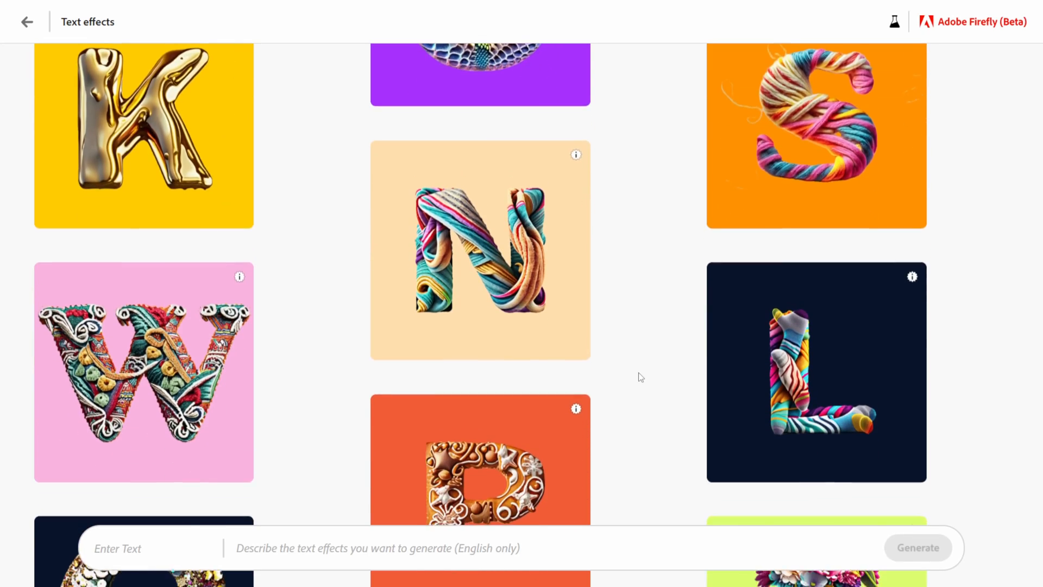
{"action": "scroll", "scroll_direction": "down", "scroll_amount": 3}
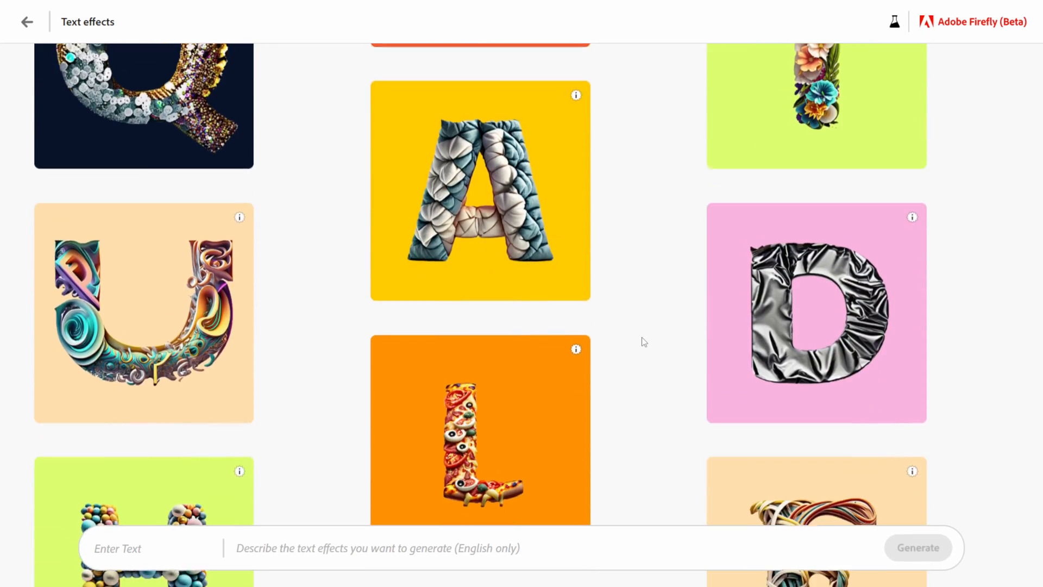
{"action": "scroll", "scroll_direction": "down", "scroll_amount": 3}
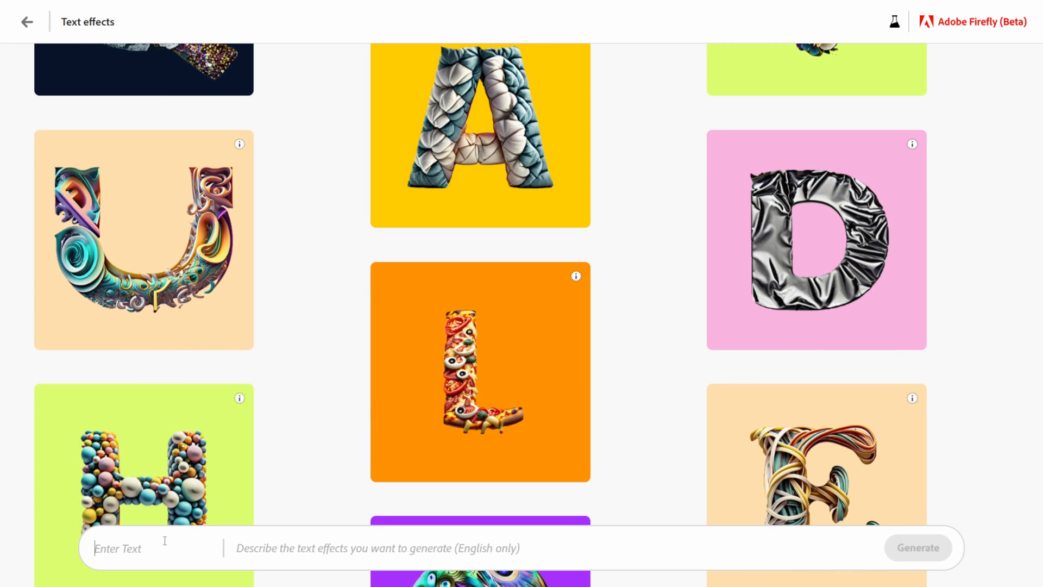
- Generate 'What up what up' lettering from the 'stack of donuts' prompt and start downloading it
{"action": "type", "text": "Whatu"}
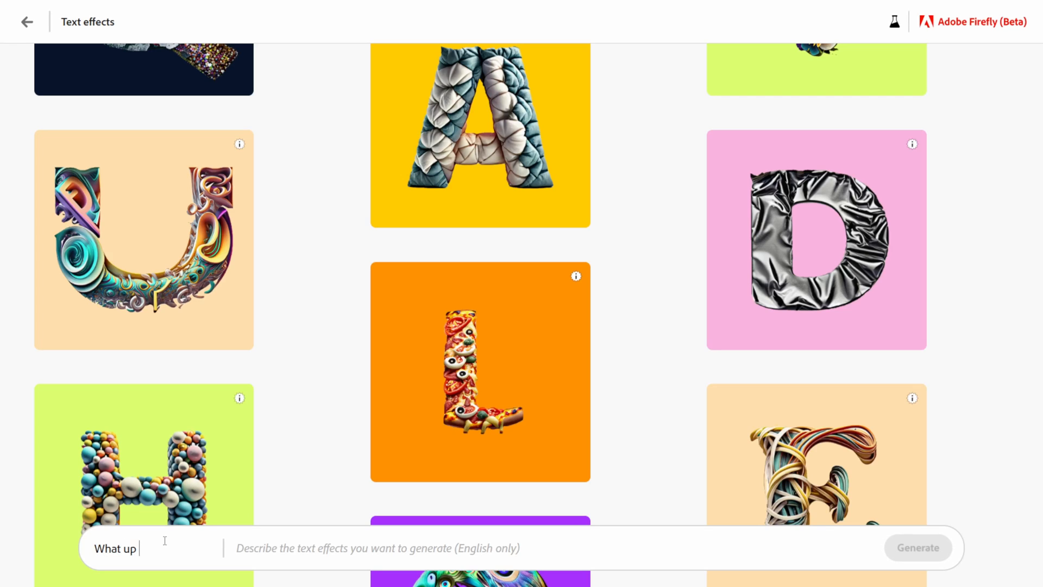
{"action": "type", "text": "what up"}
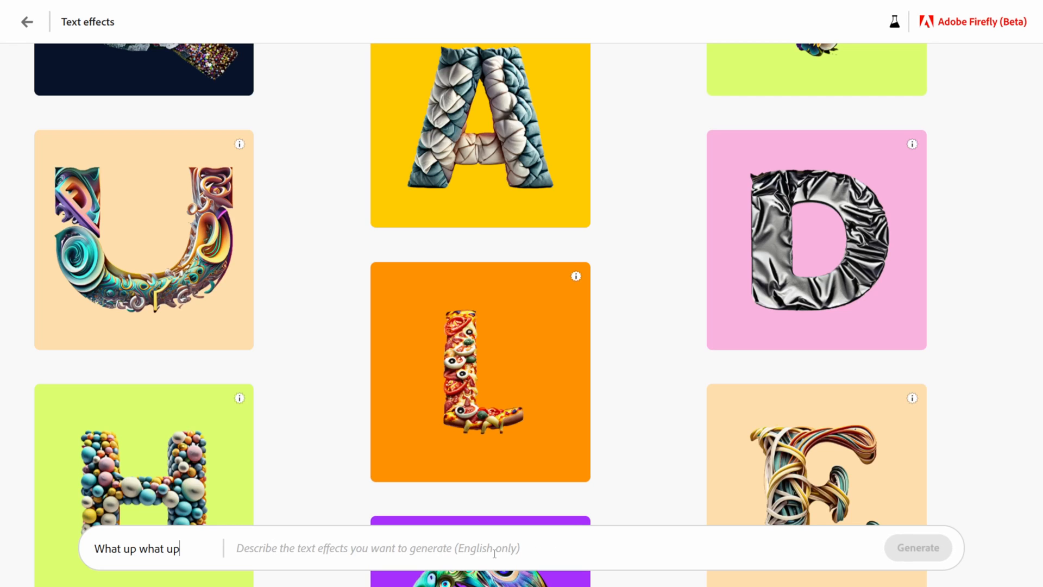
{"action": "type", "text": "stack of"}
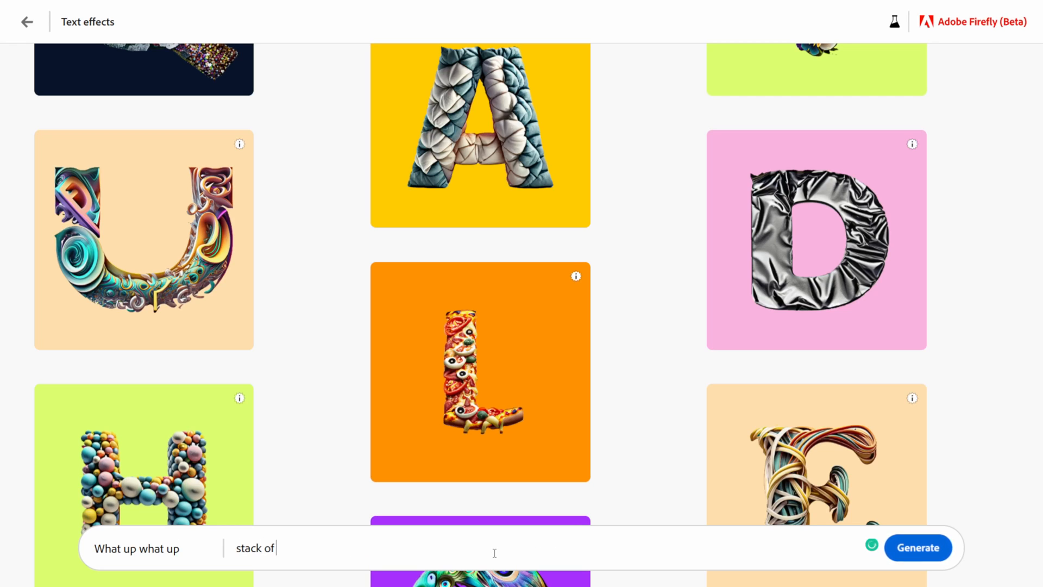
{"action": "type", "text": "donuts"}
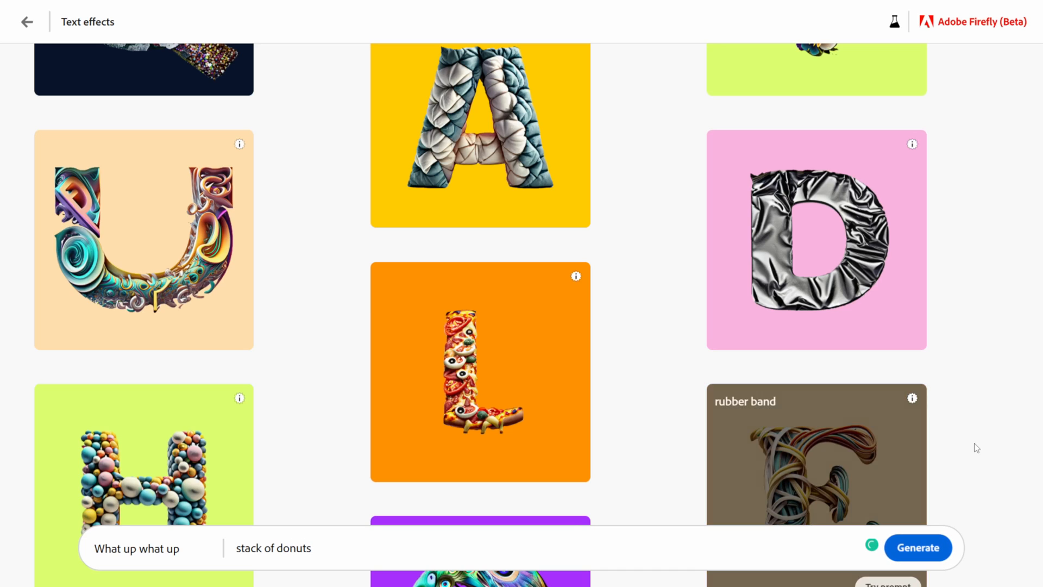
{"action": "left_click", "coordinate": [917, 546]}
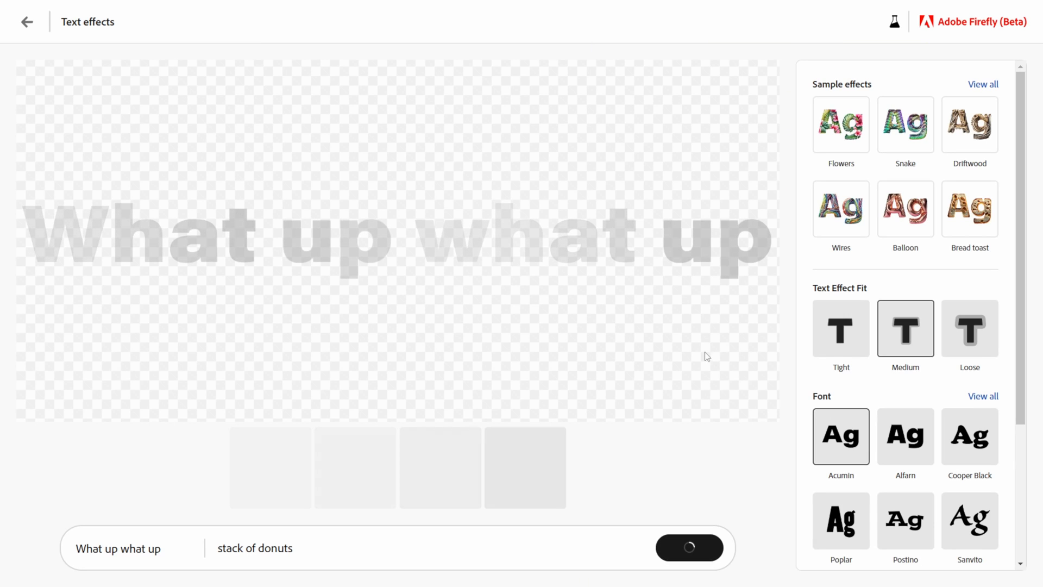
{"action": "mouse_move", "coordinate": [499, 246]}
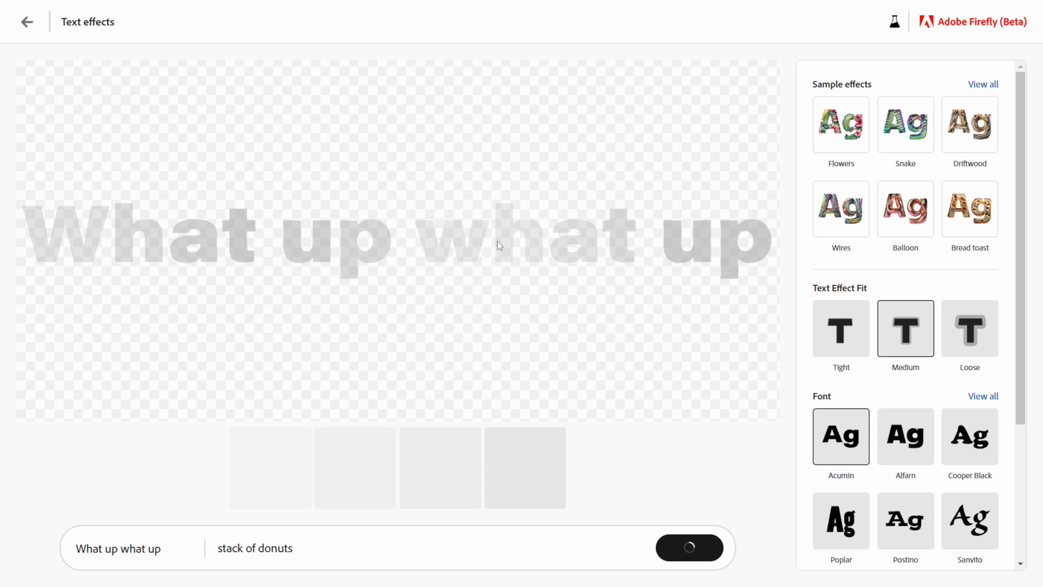
{"action": "mouse_move", "coordinate": [698, 324]}
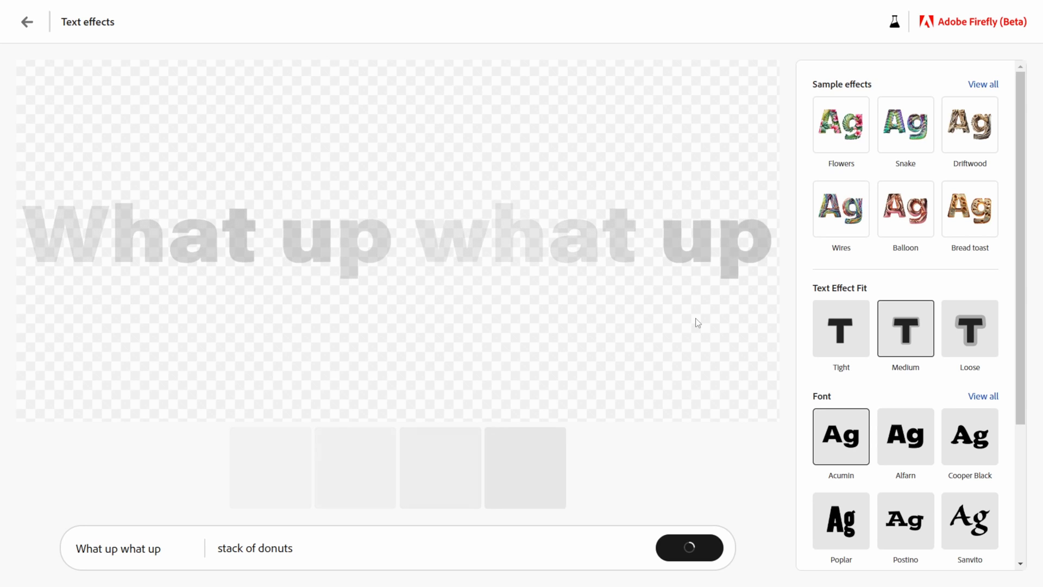
{"action": "left_click", "coordinate": [689, 548]}
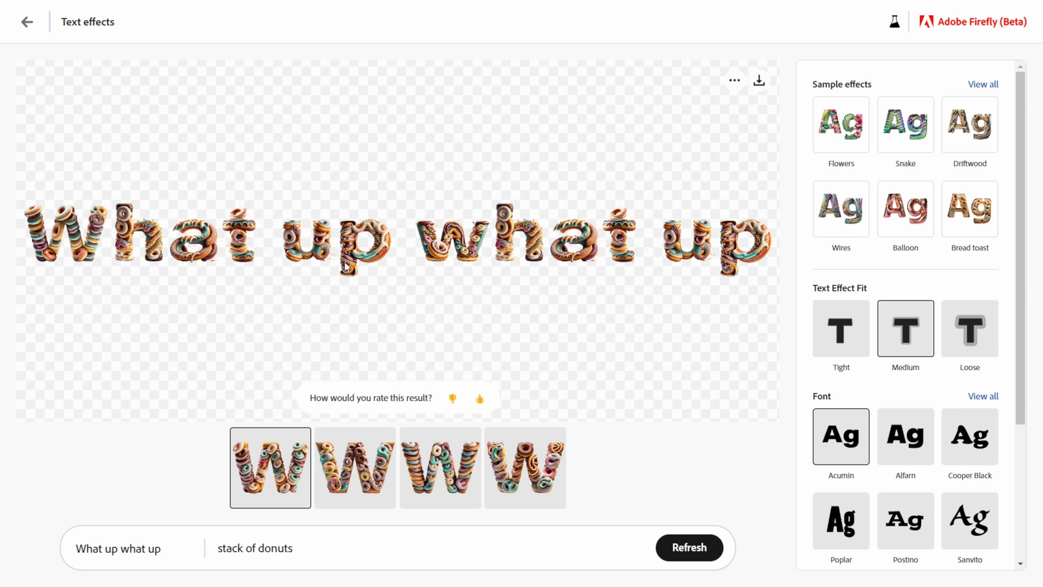
{"action": "mouse_move", "coordinate": [491, 324]}
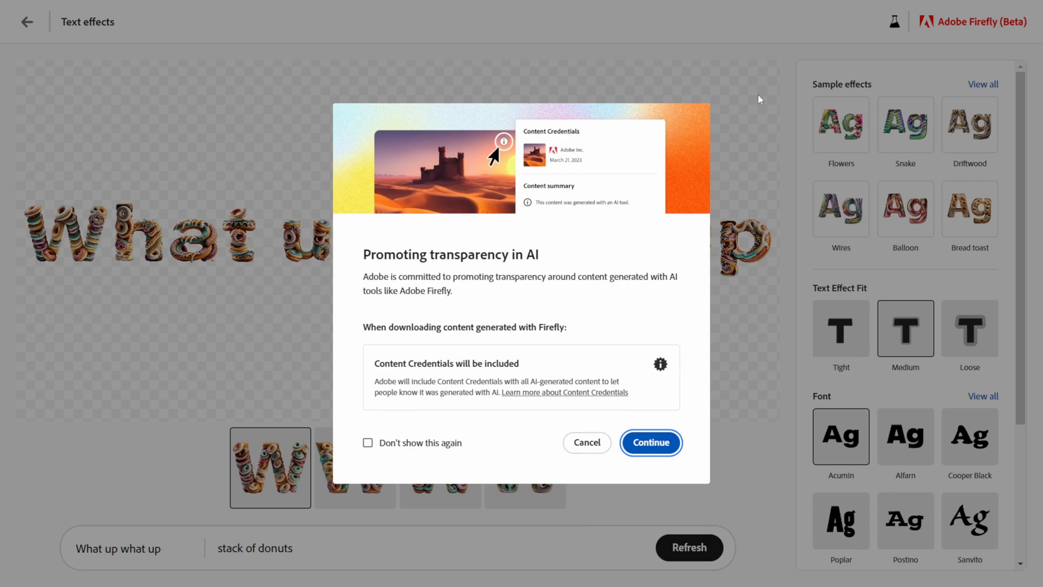
- Dismiss the credentials notice and give the donut lettering a peach, then light gray, background colour
{"action": "left_click", "coordinate": [649, 442]}
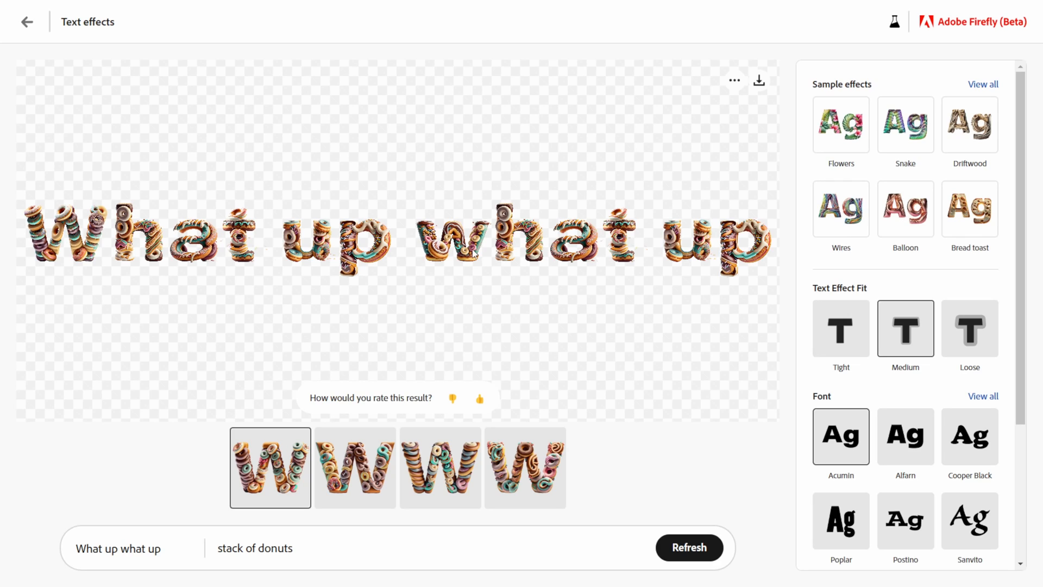
{"action": "scroll", "scroll_direction": "down", "scroll_amount": 3}
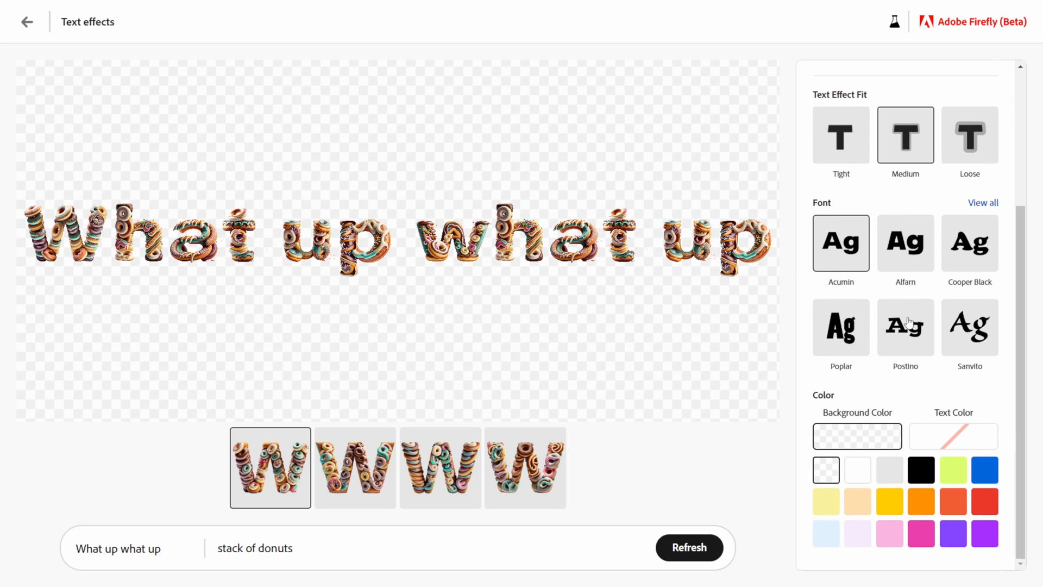
{"action": "left_click", "coordinate": [985, 501]}
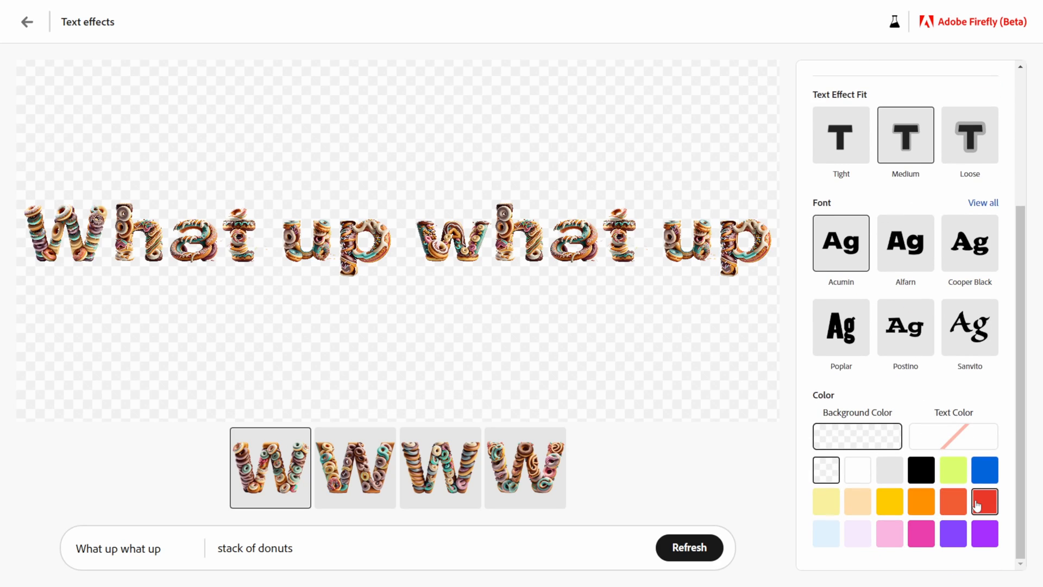
{"action": "left_click", "coordinate": [888, 501]}
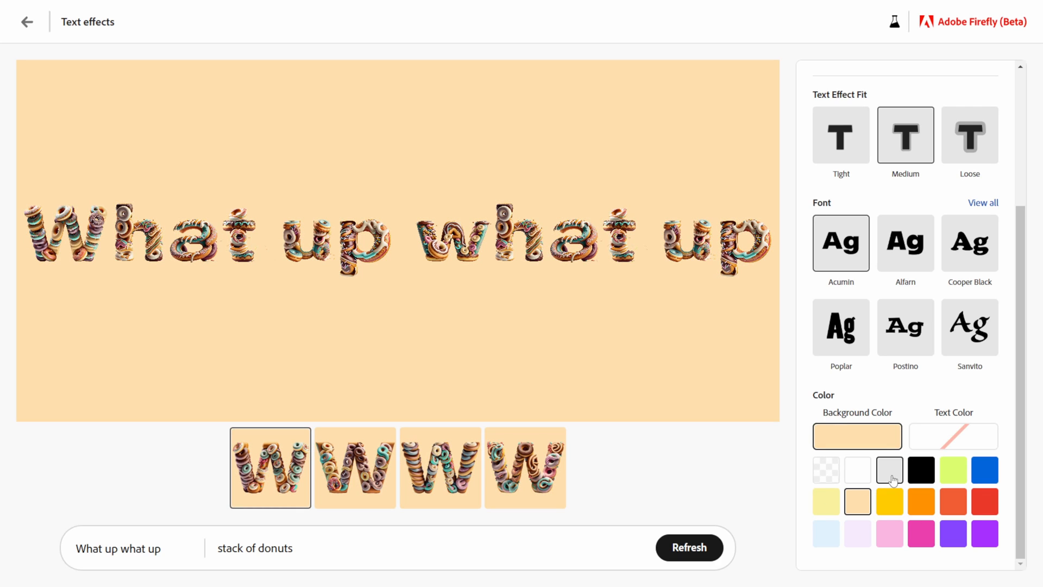
{"action": "left_click", "coordinate": [889, 469]}
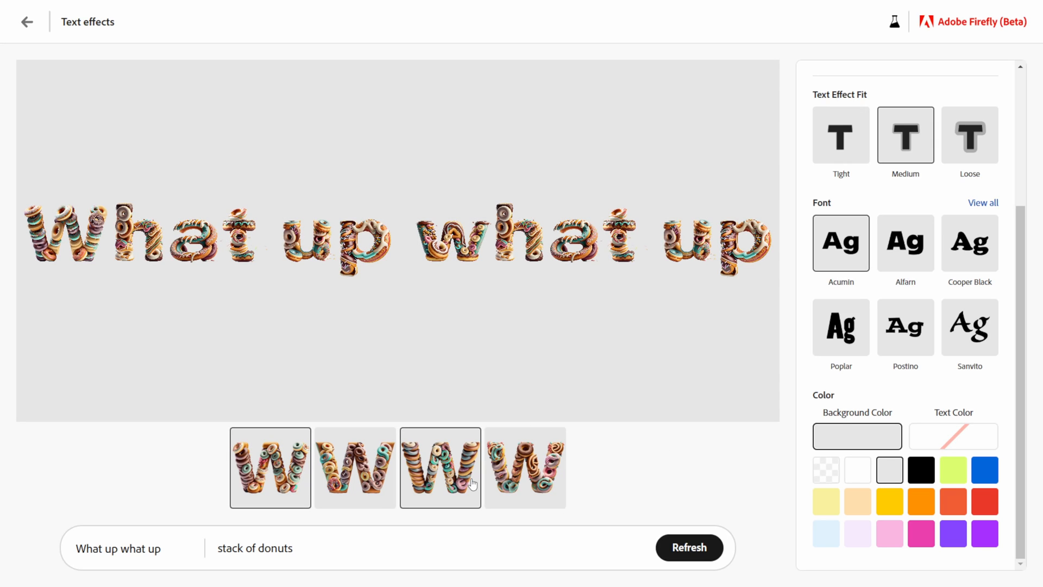
- Regenerate the donut lettering in Cooper Black from the third variation
{"action": "left_click", "coordinate": [689, 547]}
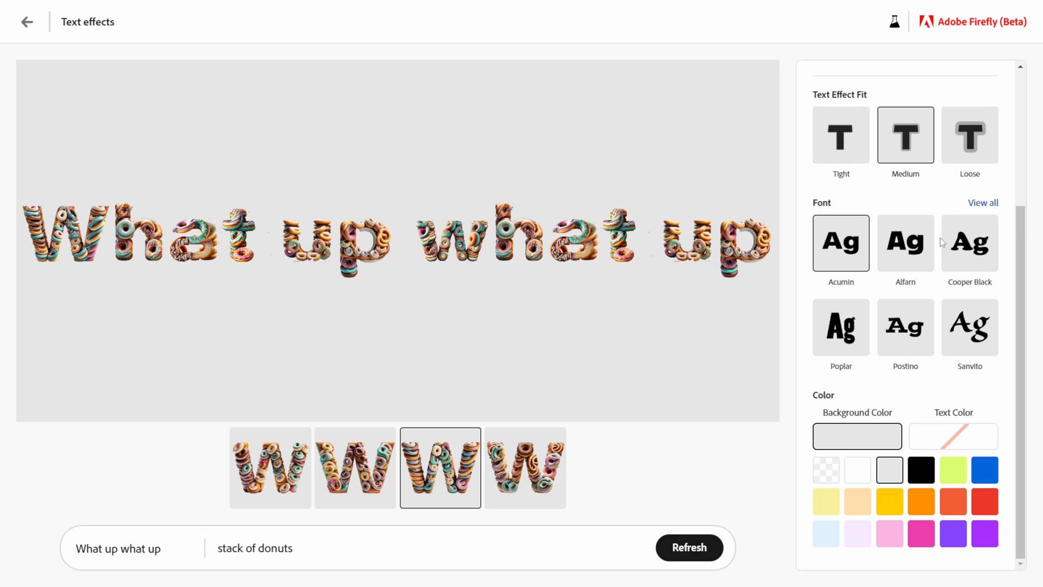
{"action": "mouse_move", "coordinate": [923, 212]}
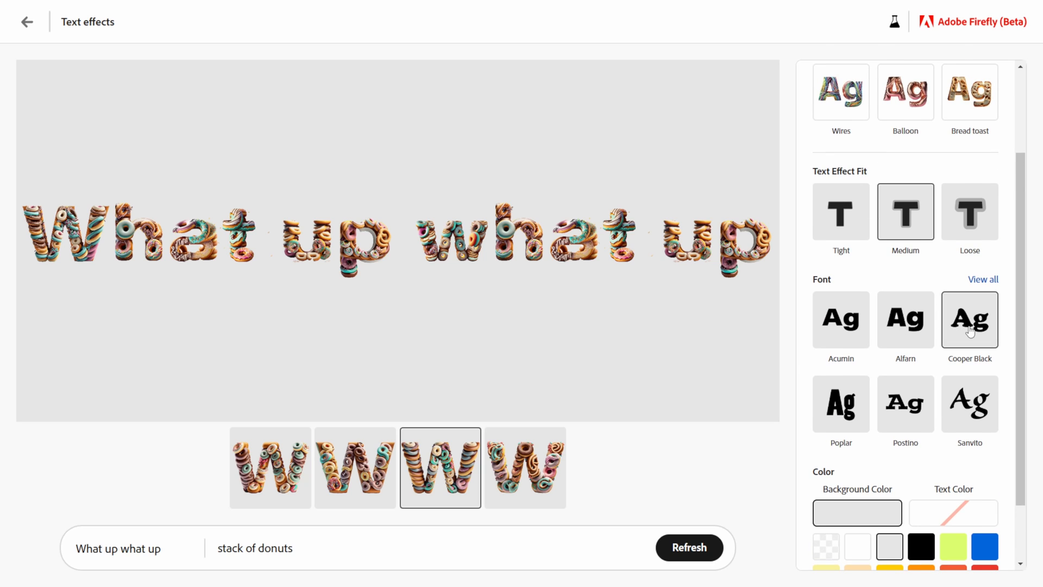
{"action": "left_click", "coordinate": [689, 547]}
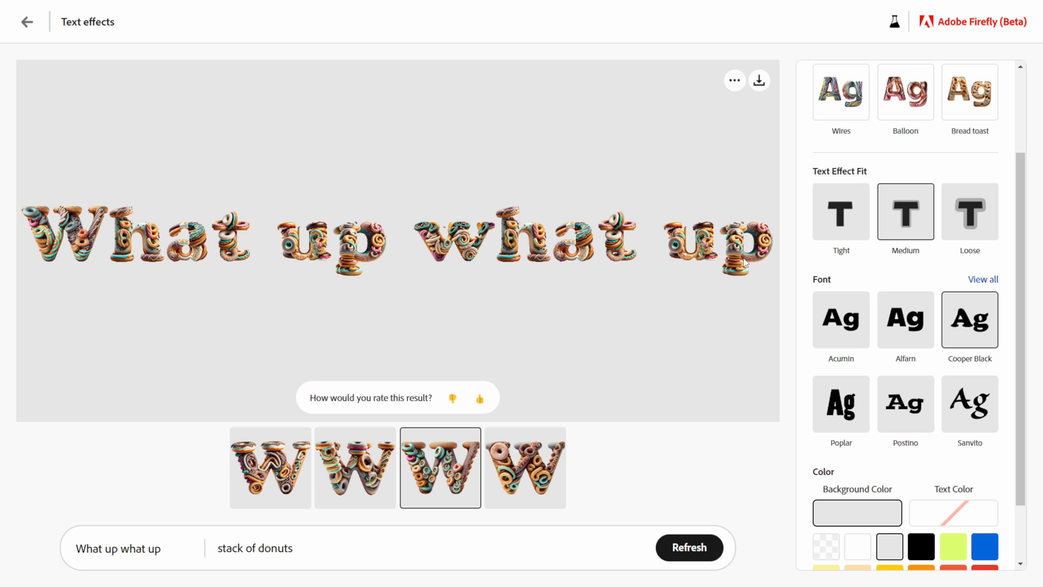
{"action": "mouse_move", "coordinate": [156, 261]}
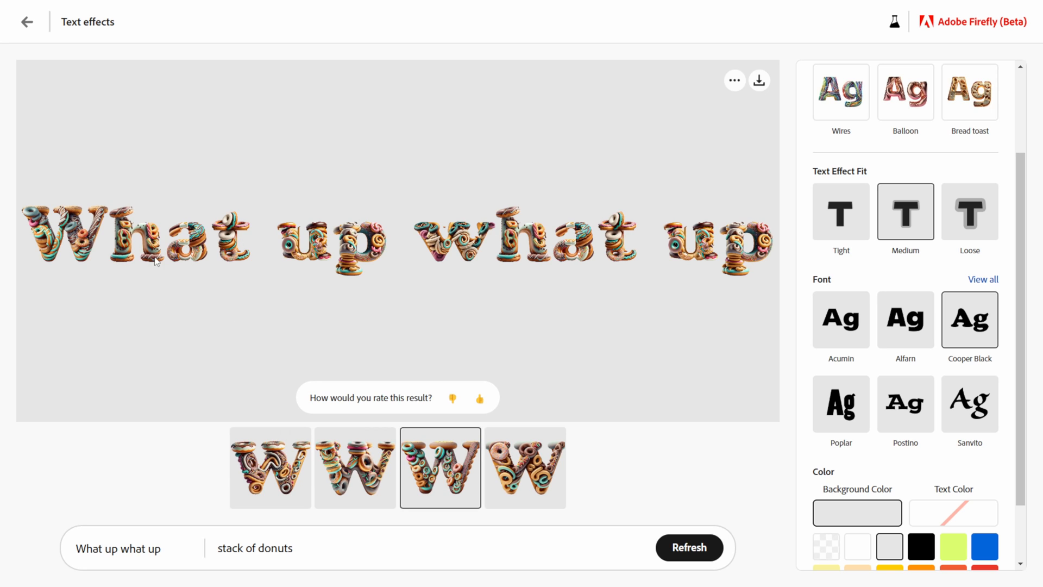
{"action": "mouse_move", "coordinate": [731, 270]}
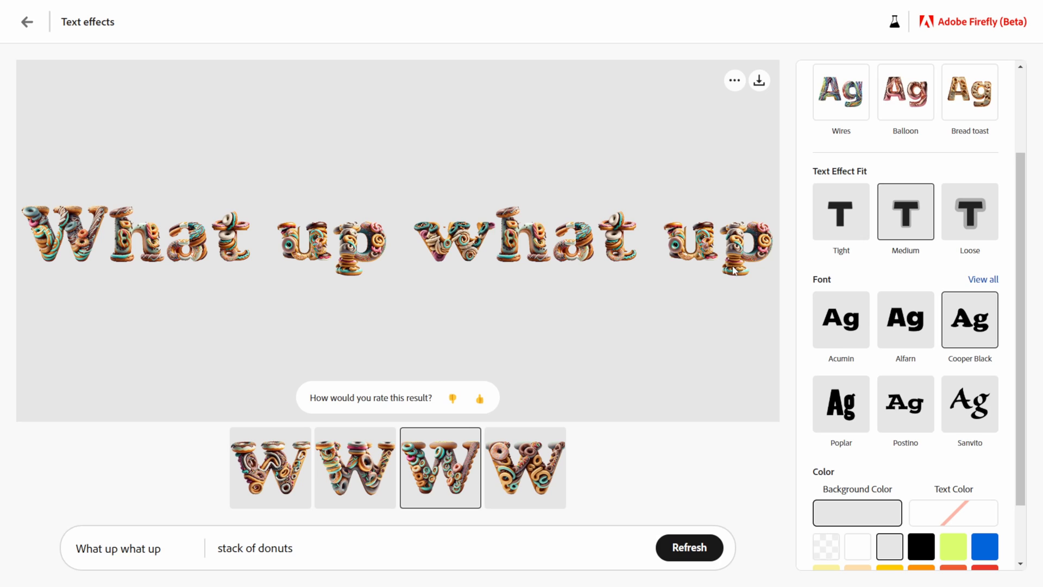
{"action": "mouse_move", "coordinate": [573, 268]}
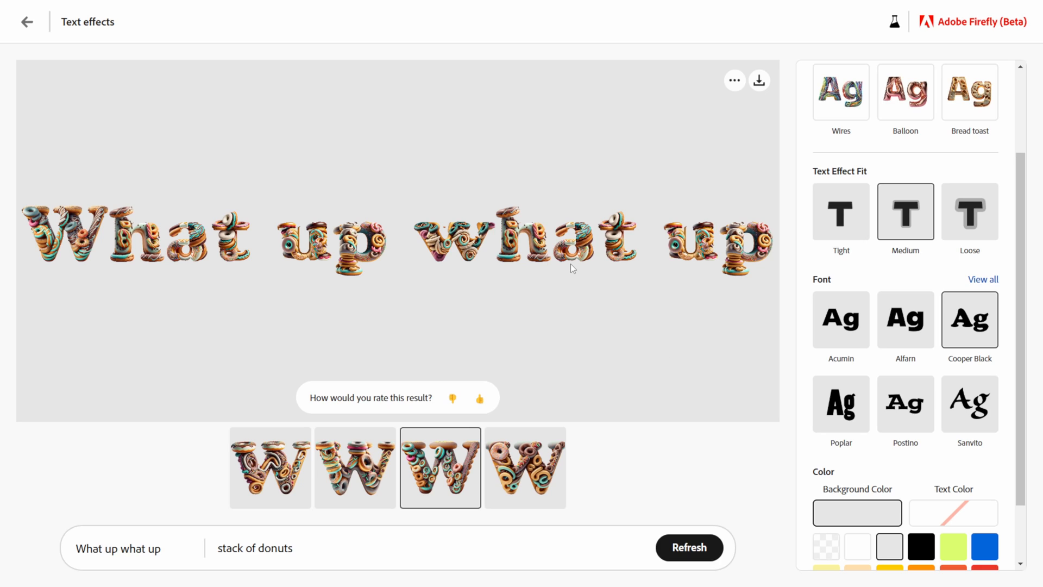
{"action": "mouse_move", "coordinate": [625, 348]}
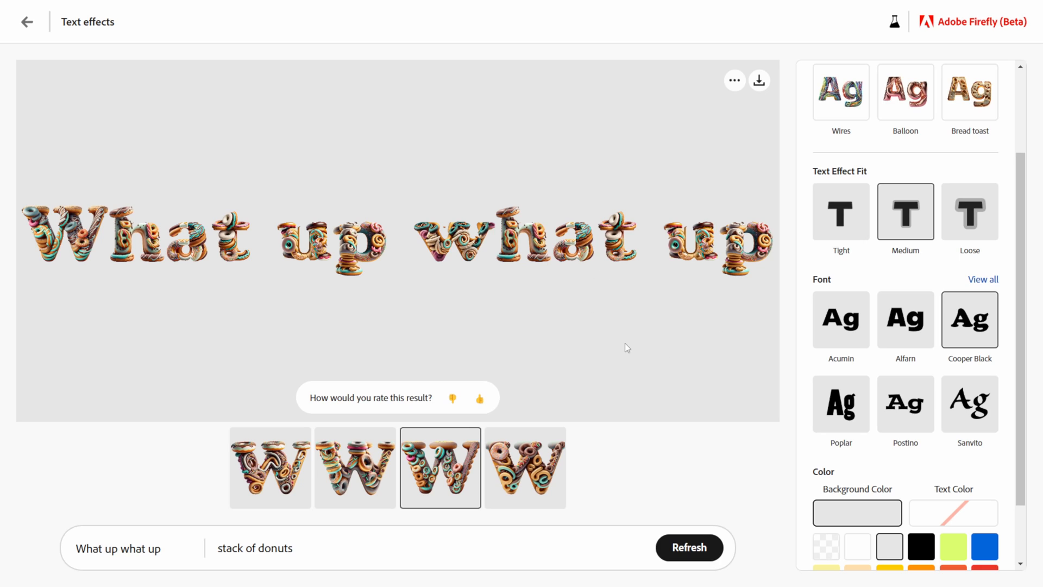